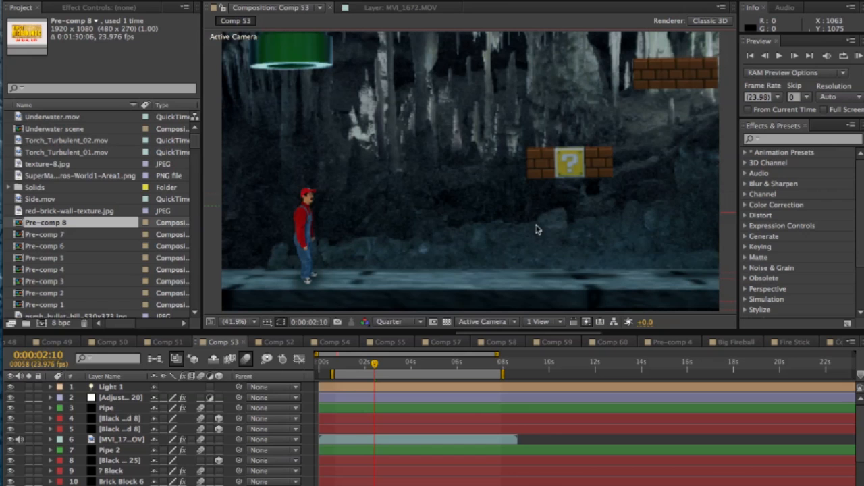
mouse_move(537, 227)
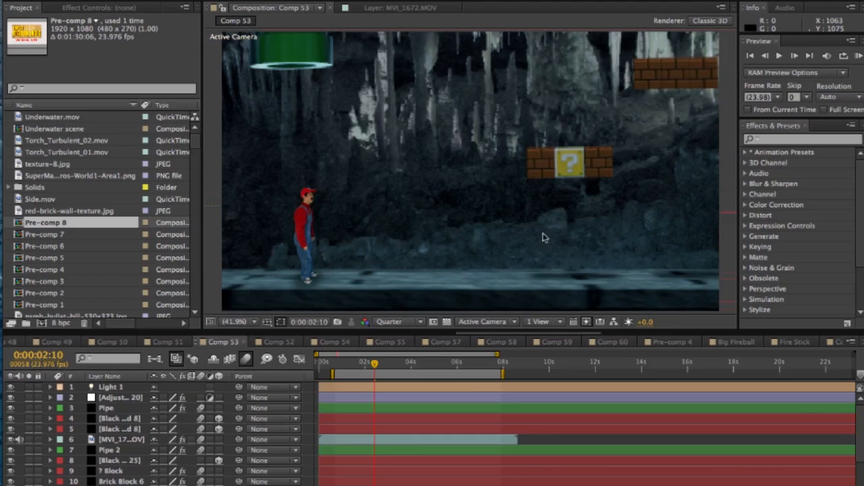
mouse_move(537, 227)
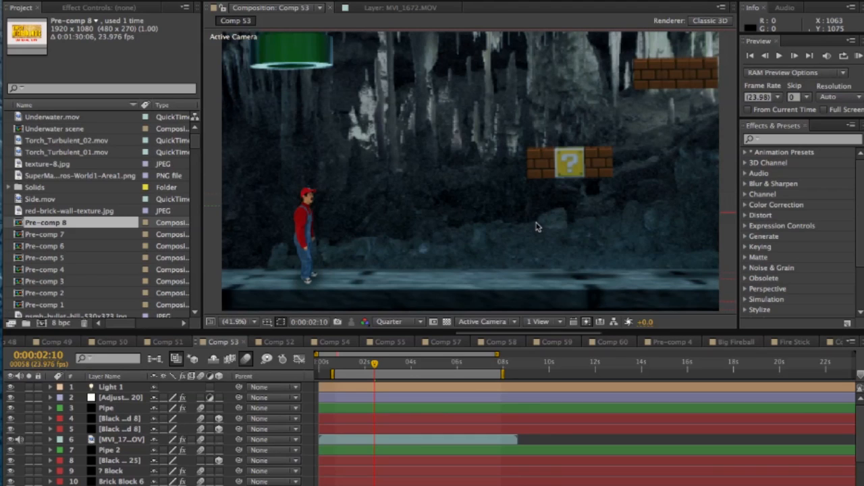
mouse_move(456, 151)
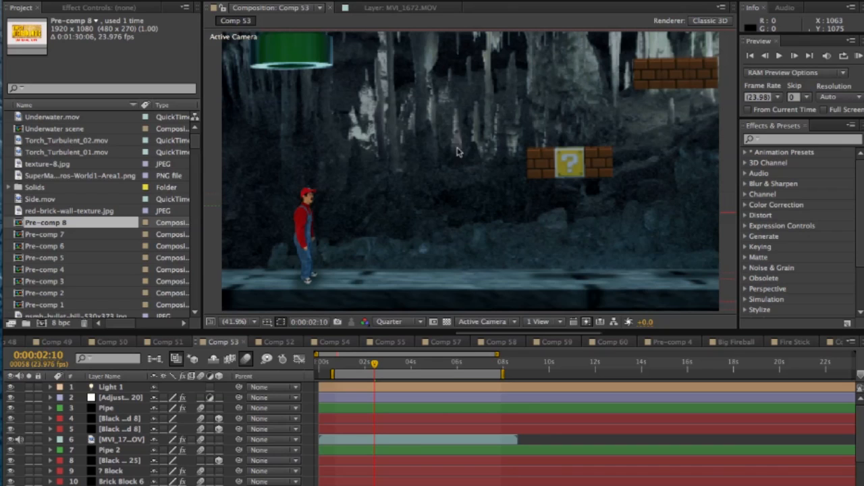
mouse_move(473, 139)
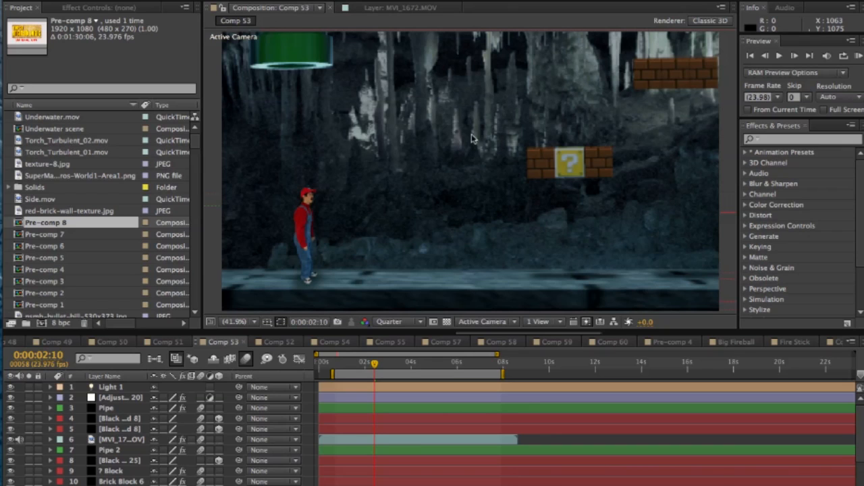
mouse_move(479, 223)
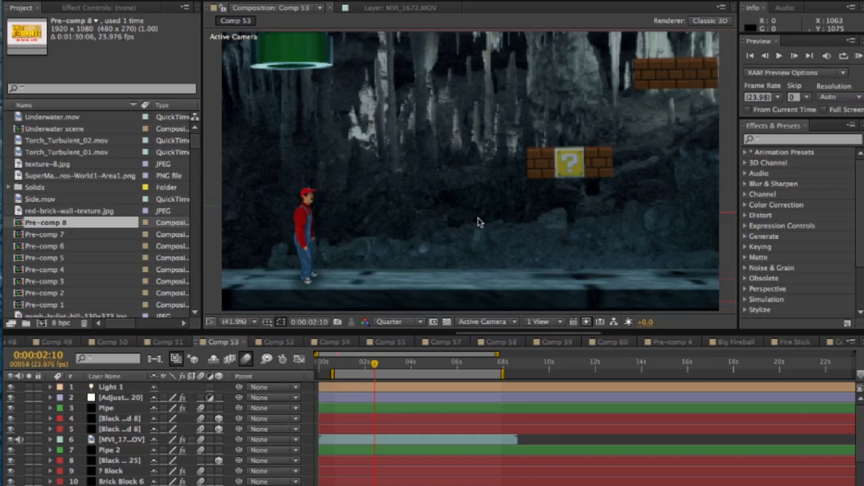
mouse_move(473, 223)
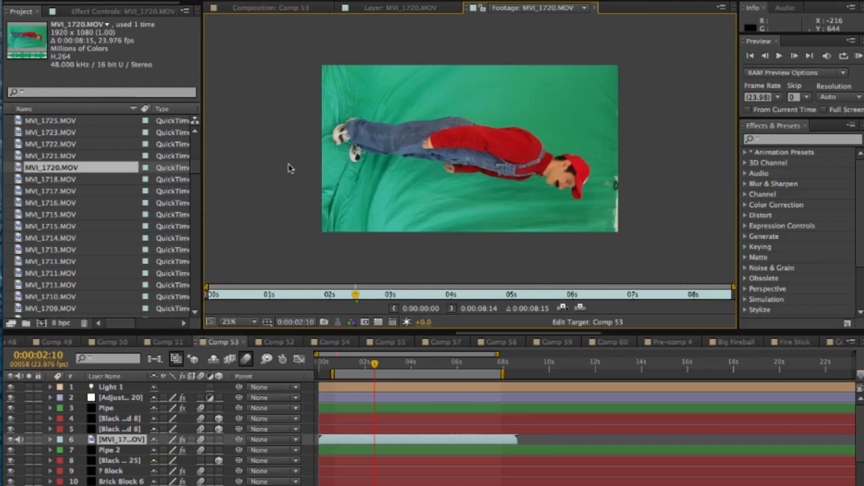
mouse_move(424, 217)
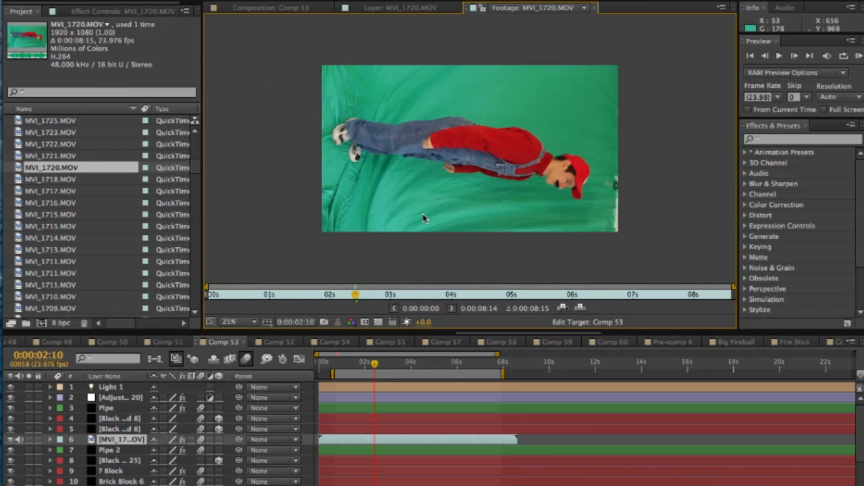
mouse_move(319, 42)
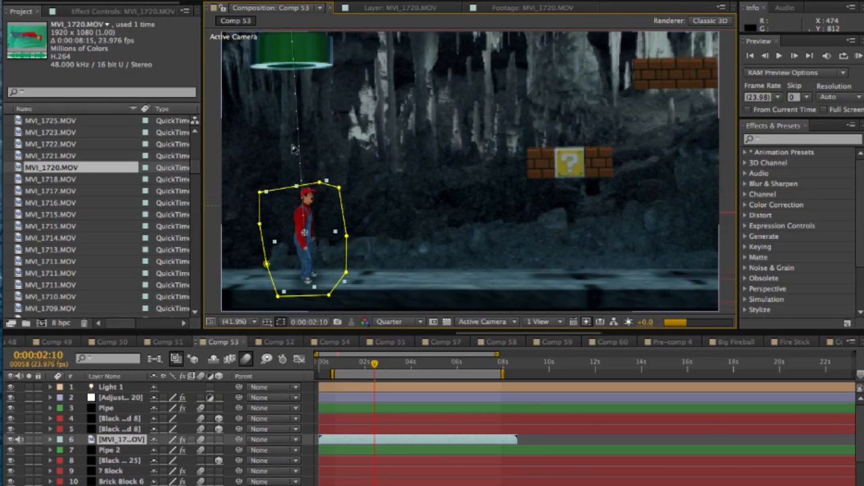
mouse_move(260, 302)
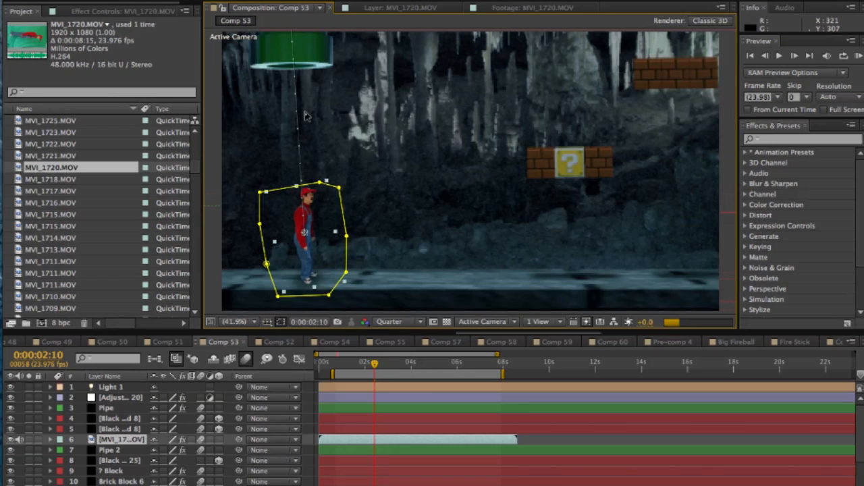
mouse_move(388, 283)
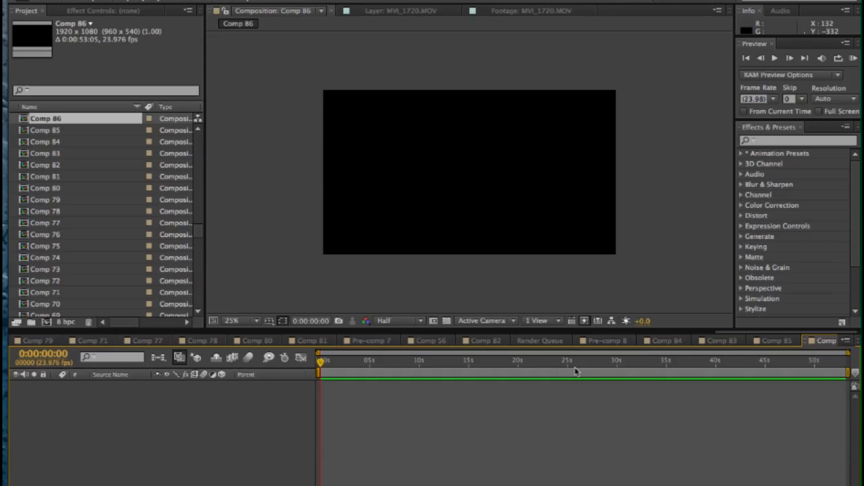
mouse_move(179, 55)
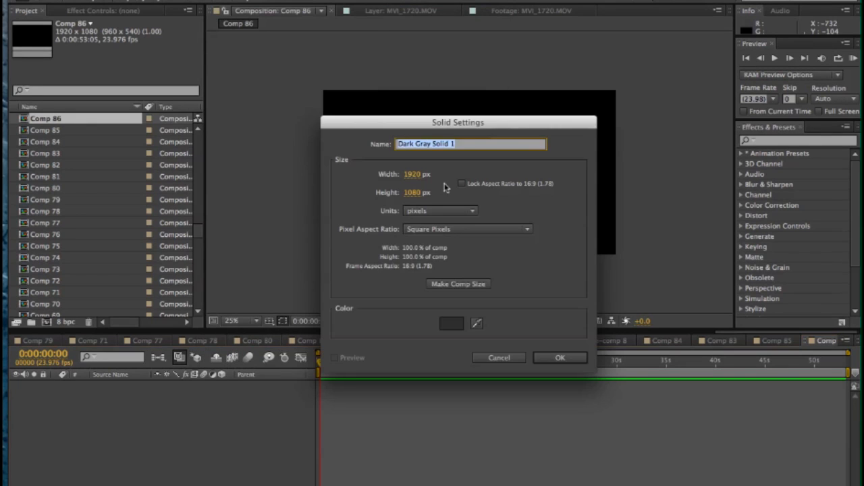
Step: Create the dark grey solid, apply Element to it and enter its Scene Setup
click(559, 356)
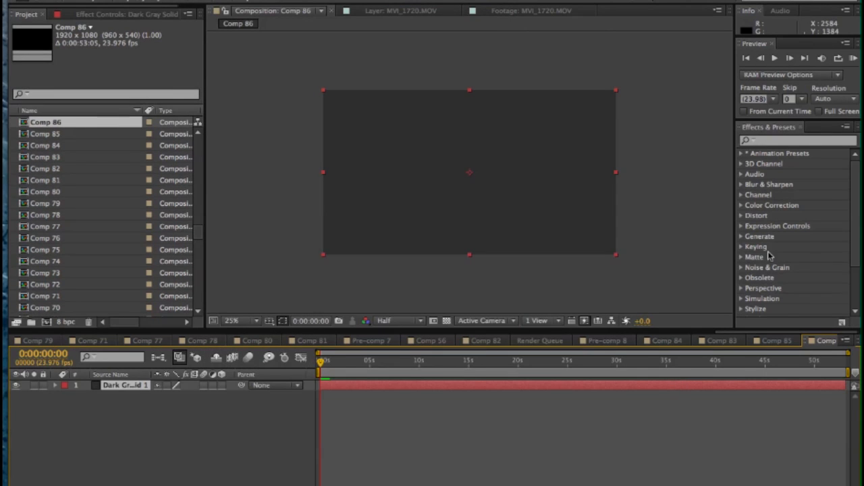
scroll(down, 3)
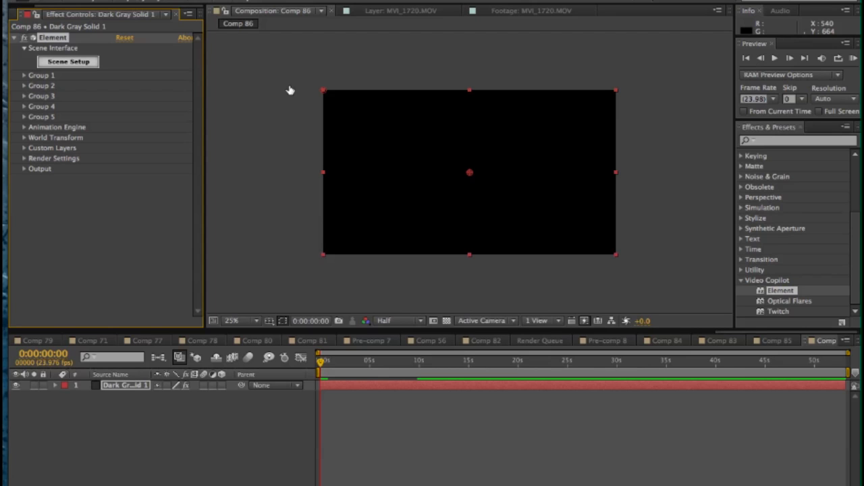
click(68, 62)
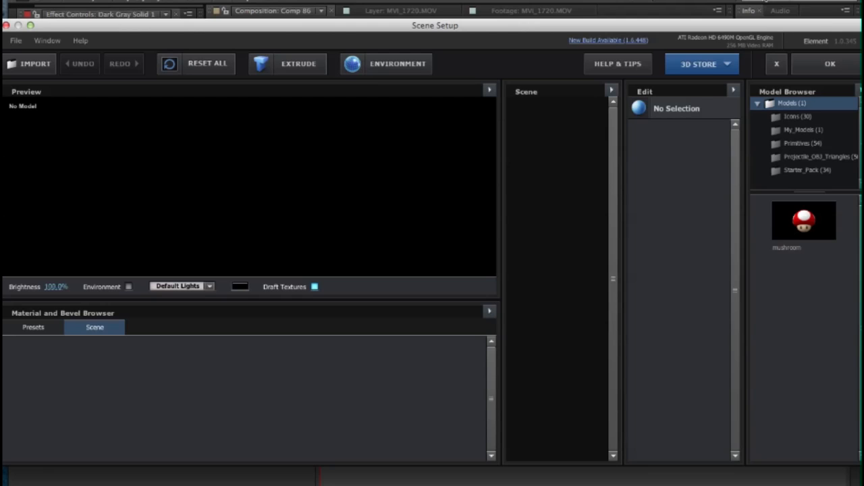
Step: Add a box primitive from the built-in shapes and search for the stone texture
click(796, 144)
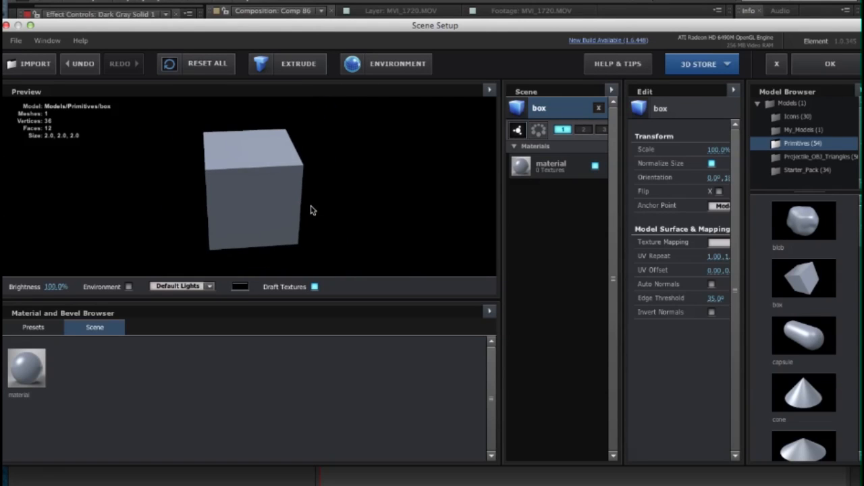
drag(313, 210, 281, 199)
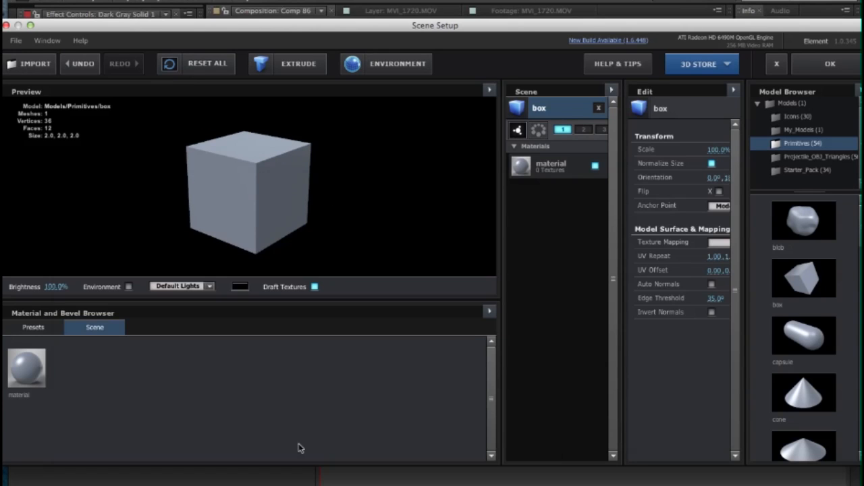
text(stone te)
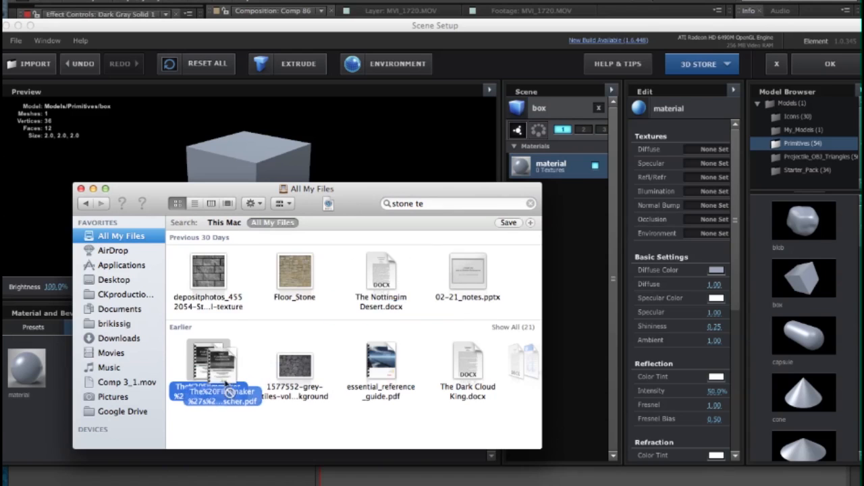
Step: Apply the stone texture to the cube's diffuse channel and accept the scene back to Comp 86
drag(209, 270, 718, 128)
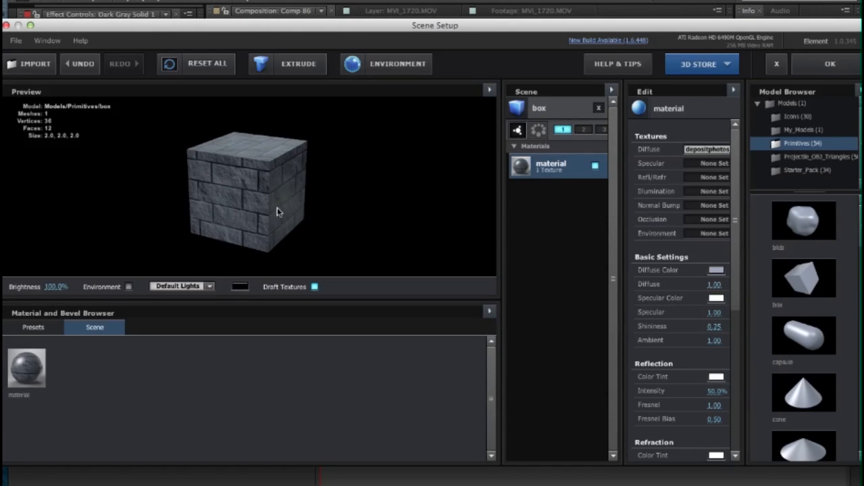
drag(277, 211, 290, 196)
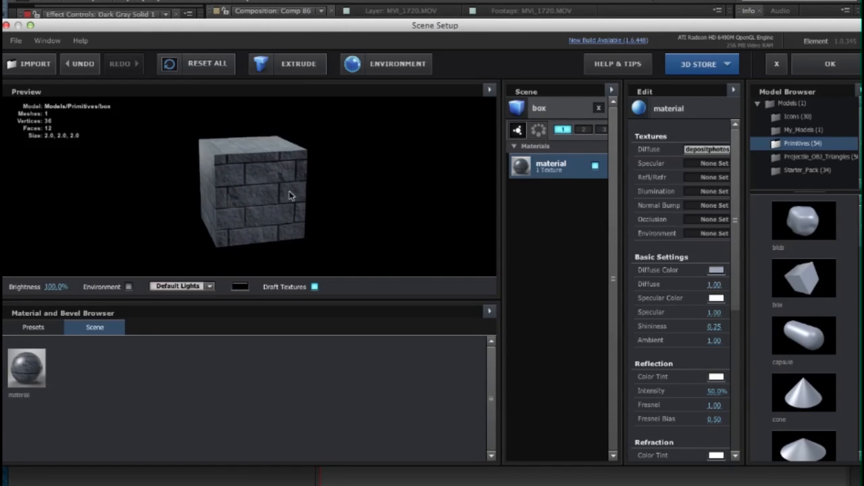
click(829, 63)
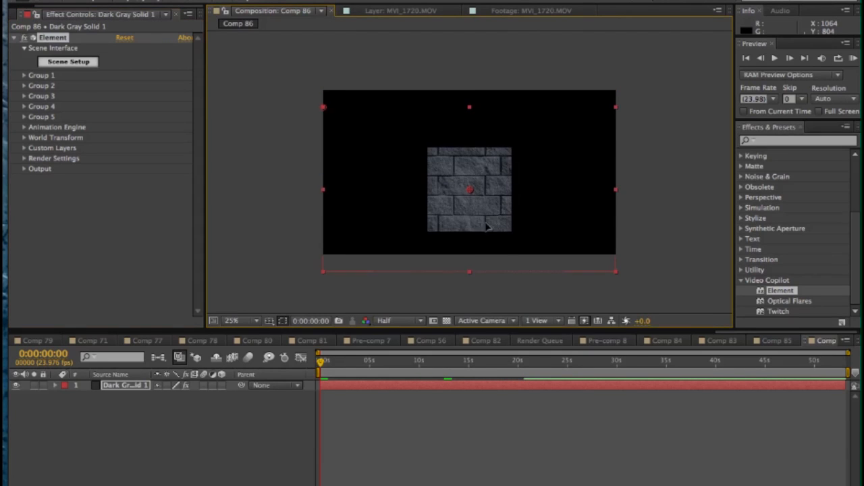
Step: Rotate the stone block about 11° on X via World Transform and zoom out to frame it
click(24, 138)
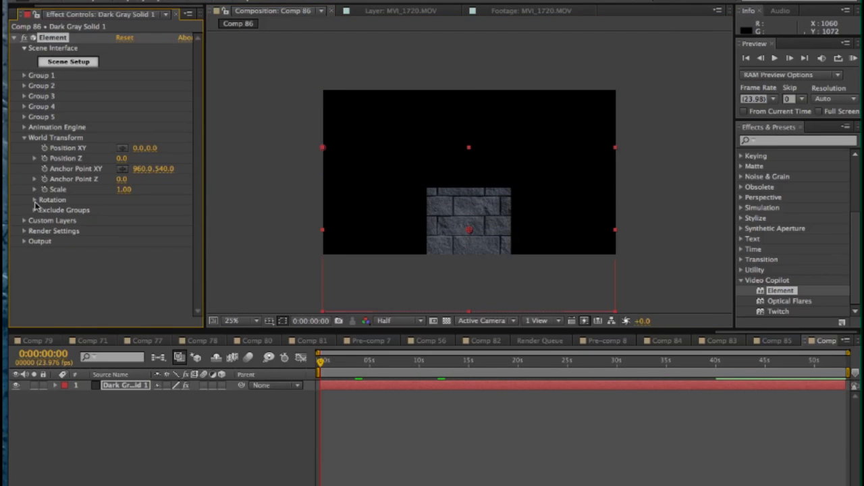
click(35, 200)
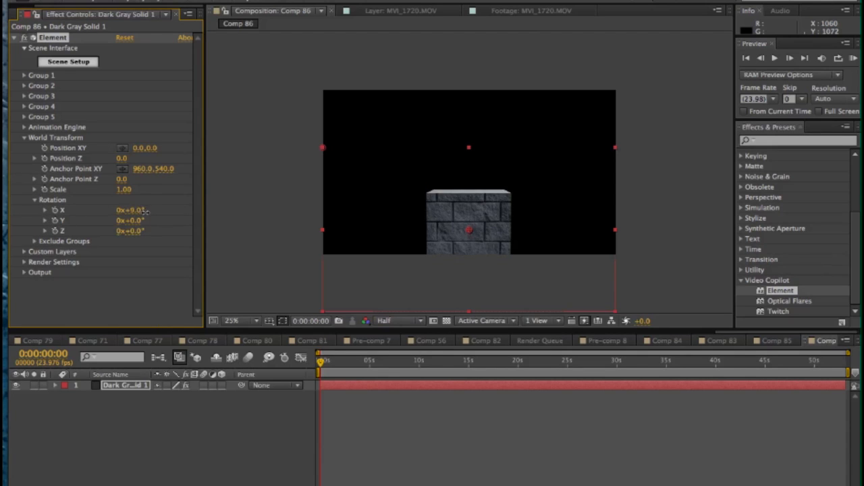
drag(132, 211, 145, 211)
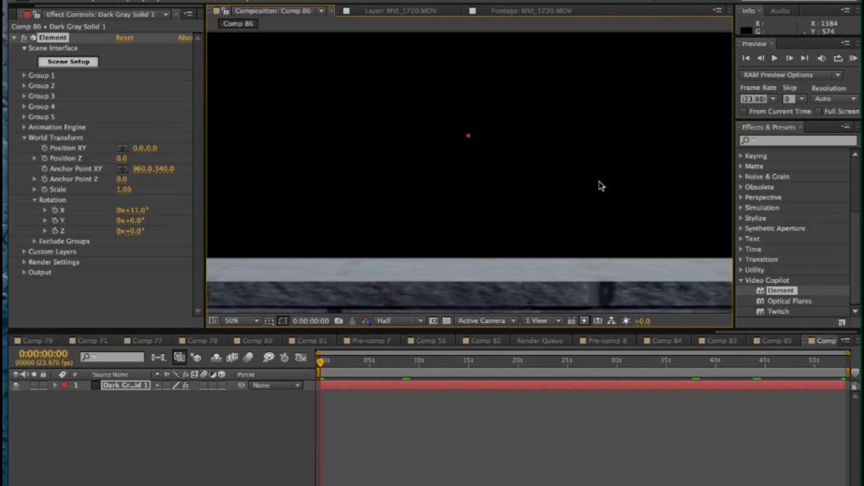
click(232, 322)
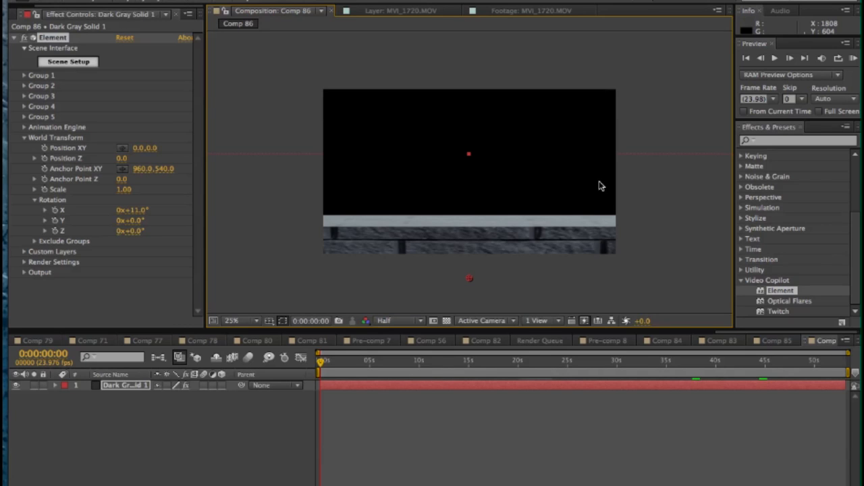
mouse_move(655, 364)
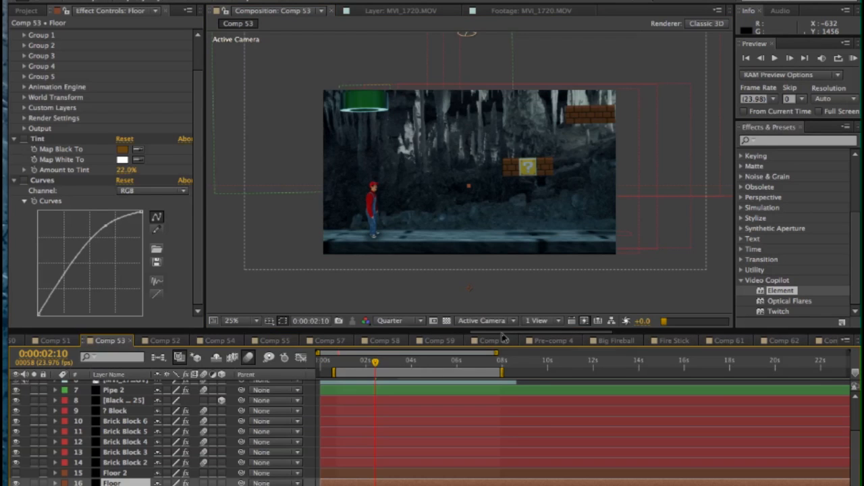
Step: Return to Comp 86 with the Floor grade and select the new dark grey solid layer
click(810, 340)
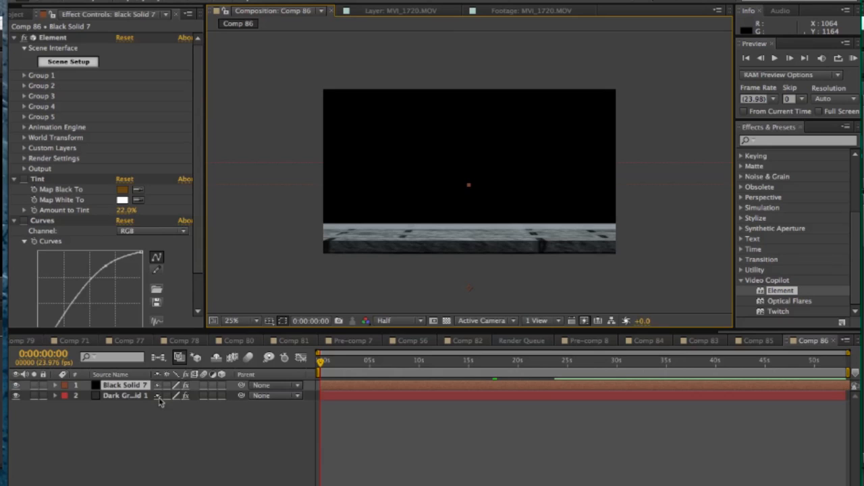
click(124, 394)
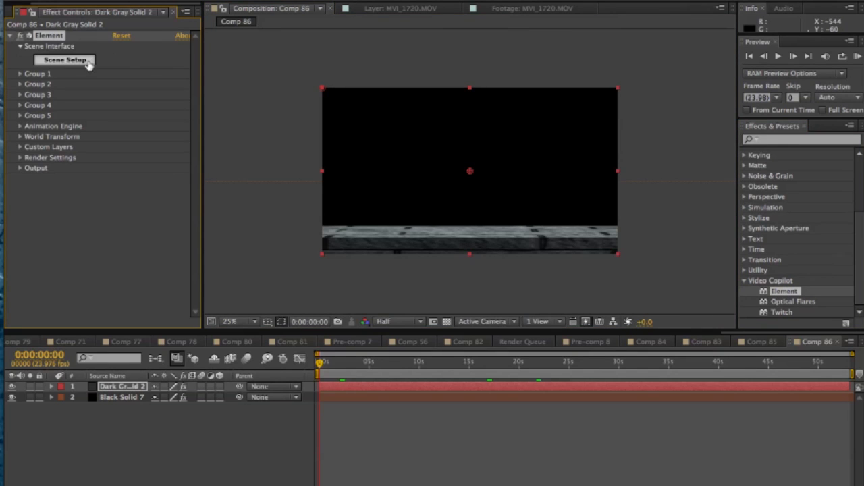
Step: Enter the new solid's Scene Setup and add a box from the Primitives folder
click(64, 59)
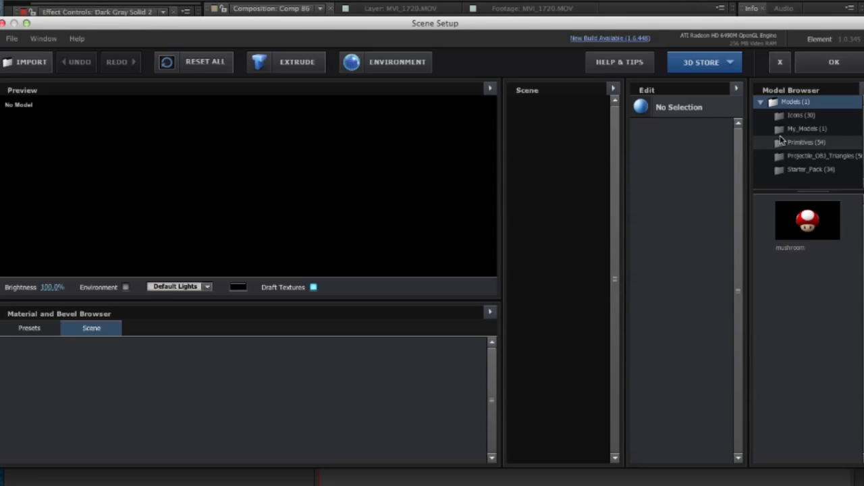
mouse_move(785, 160)
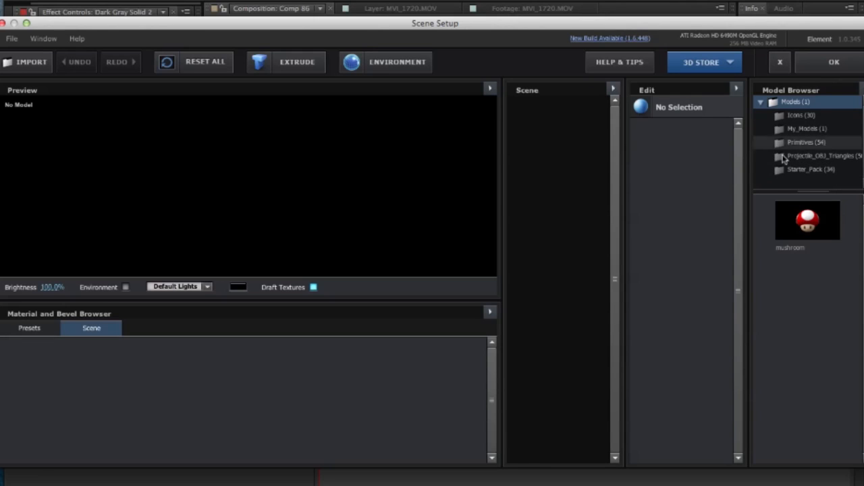
click(804, 143)
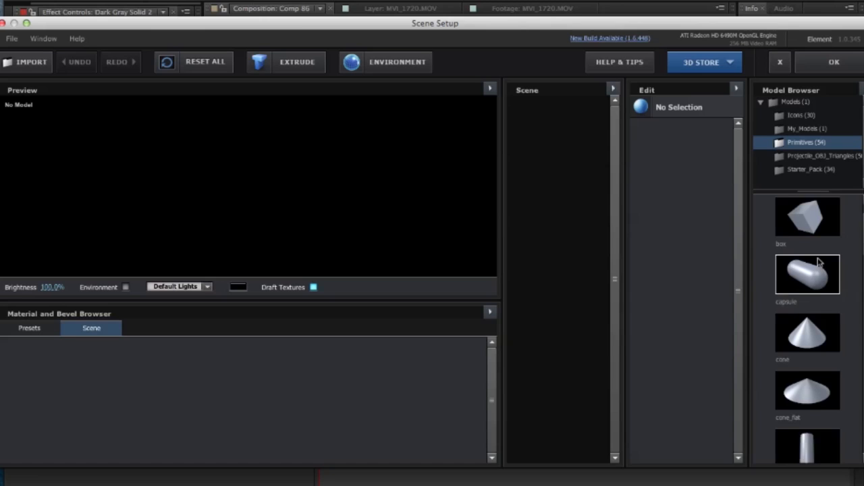
double_click(807, 216)
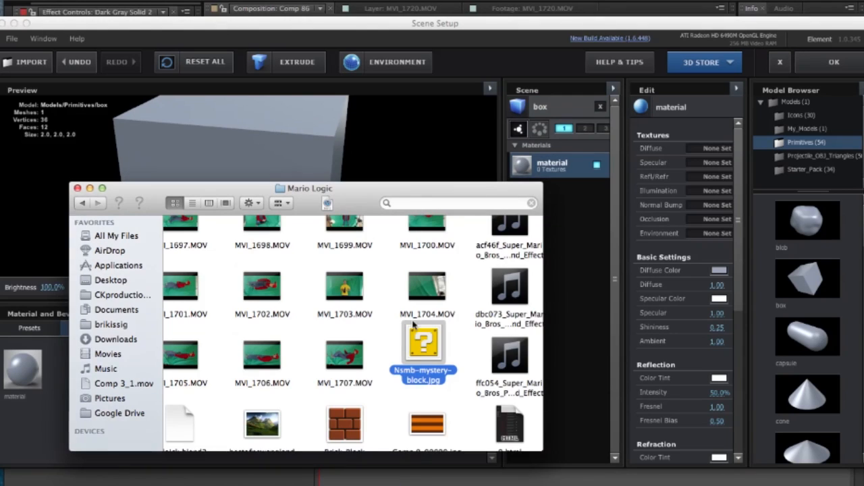
Step: Texture the box with the question-block image and accept the scene back to Comp 86
drag(424, 343, 705, 147)
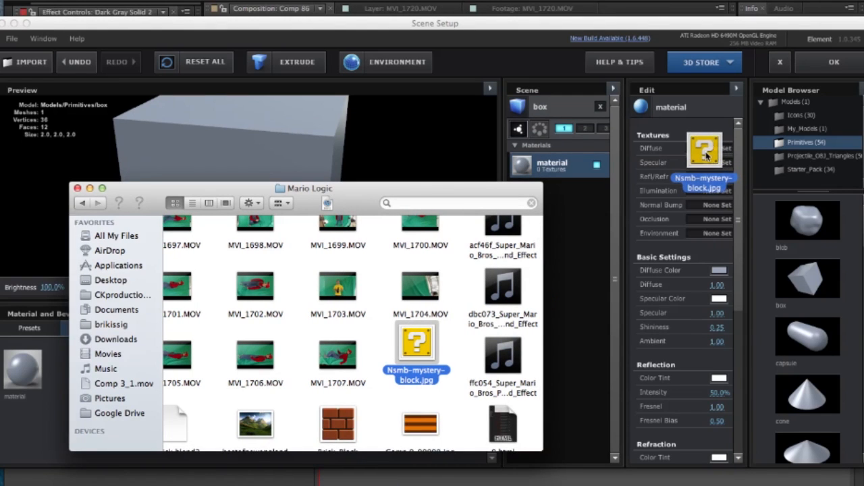
click(705, 147)
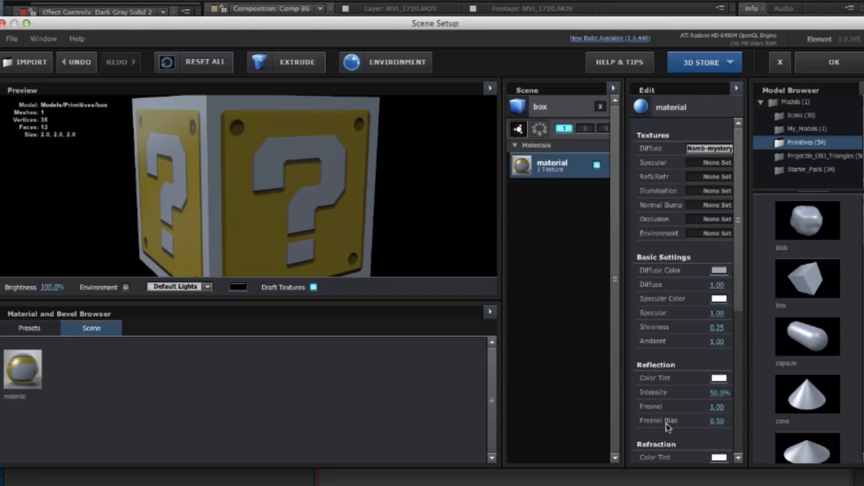
click(834, 62)
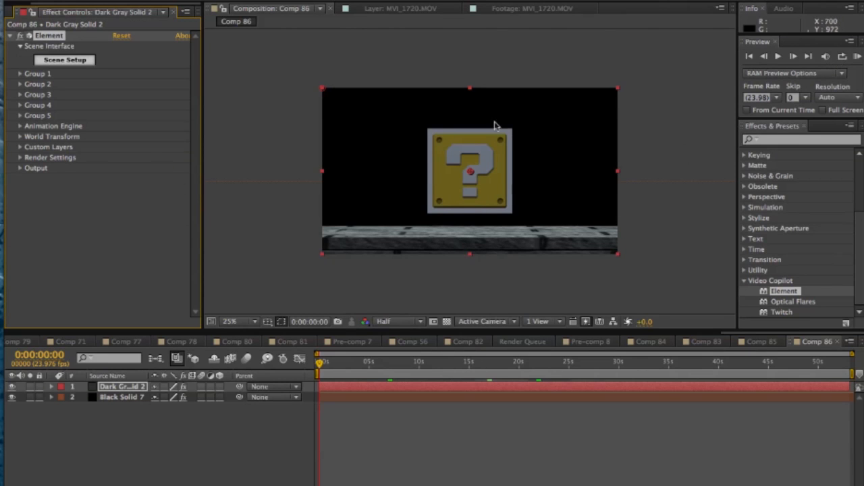
Step: Scale the question block down to 0.21 in World Transform, then view Comp 53 for reference
click(20, 135)
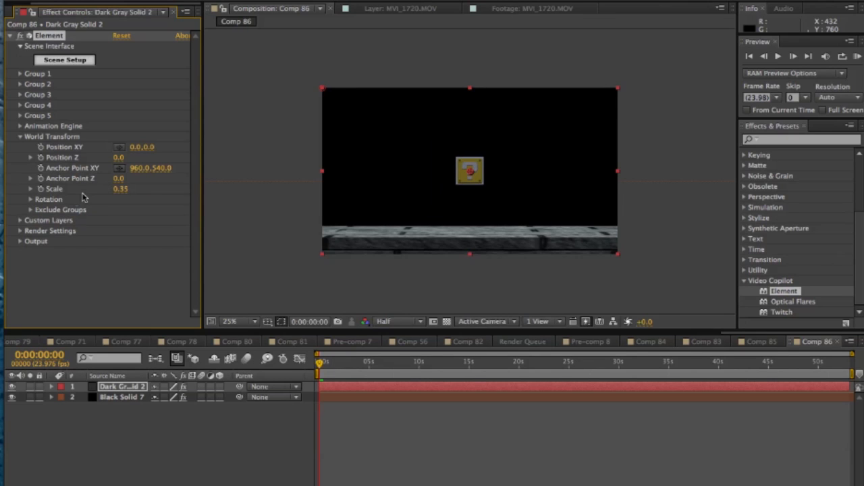
click(30, 199)
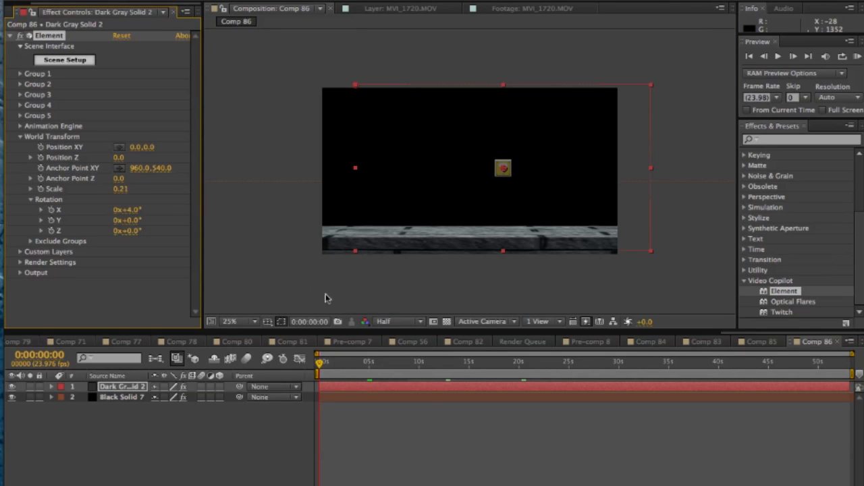
click(121, 397)
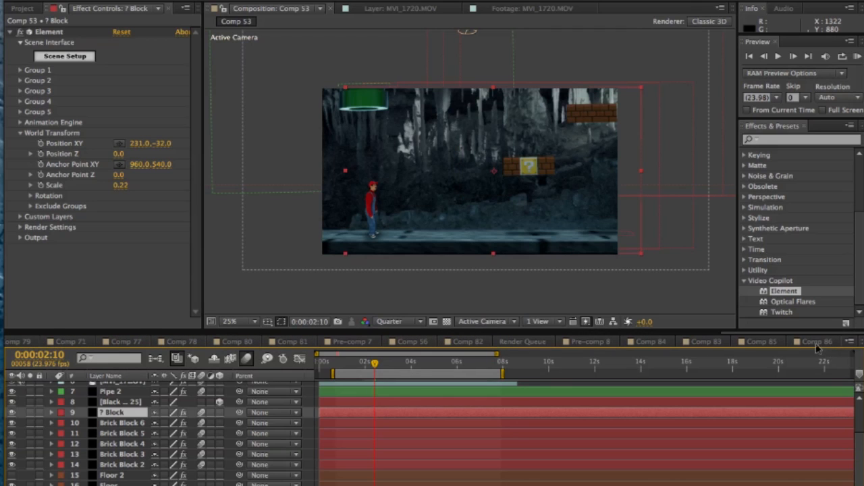
Step: Duplicate the block layer in Comp 86 and enter the Black Solid 1 copy's Scene Setup
click(813, 341)
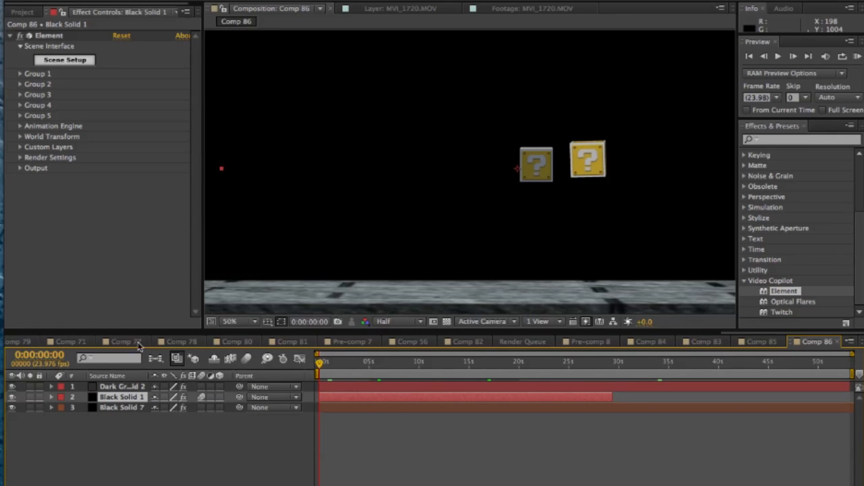
click(121, 386)
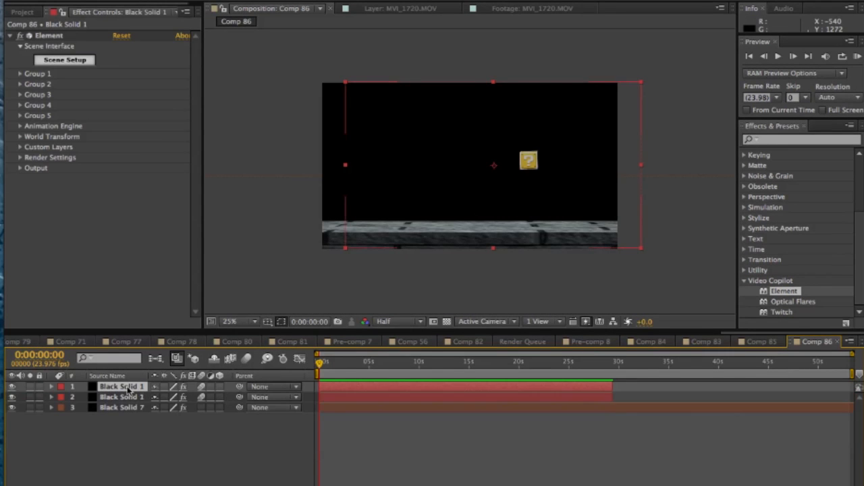
double_click(121, 387)
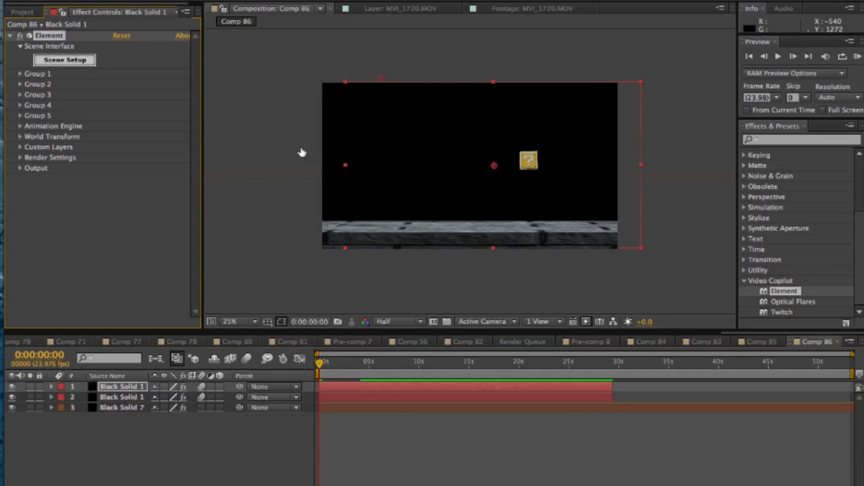
click(65, 60)
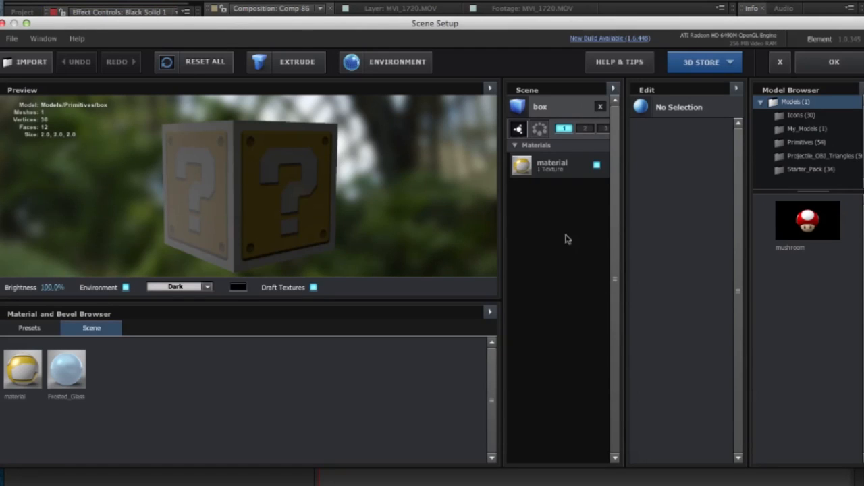
mouse_move(559, 254)
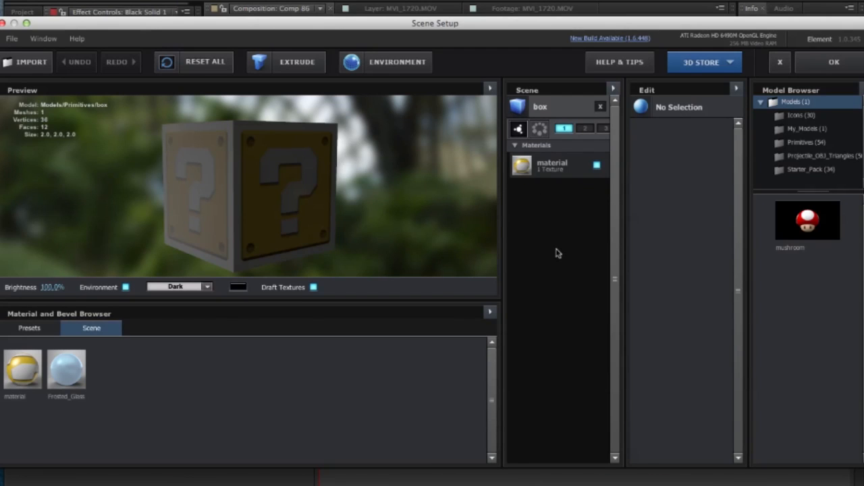
Step: Retexture the copied box's material with the Brick_Block image and accept the scene
click(552, 165)
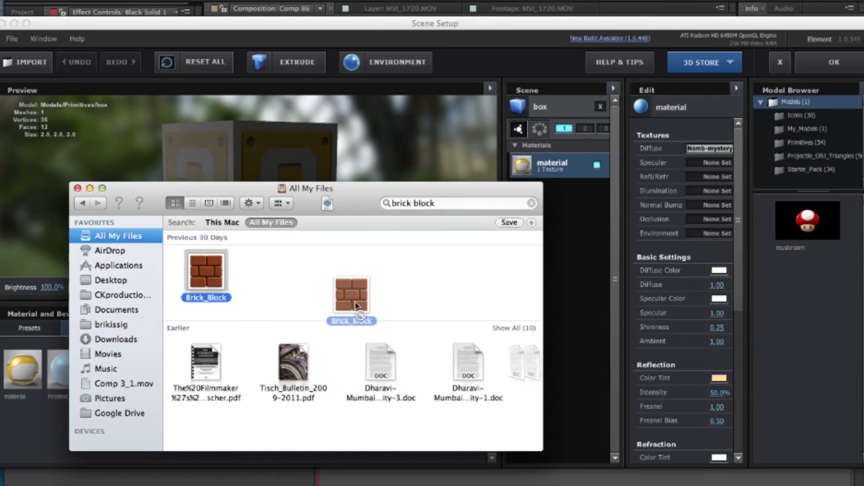
drag(351, 297, 699, 142)
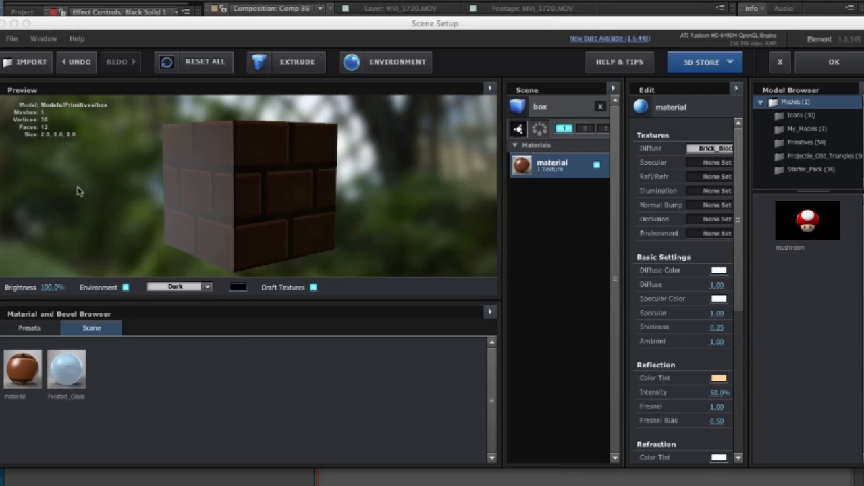
drag(78, 192, 268, 217)
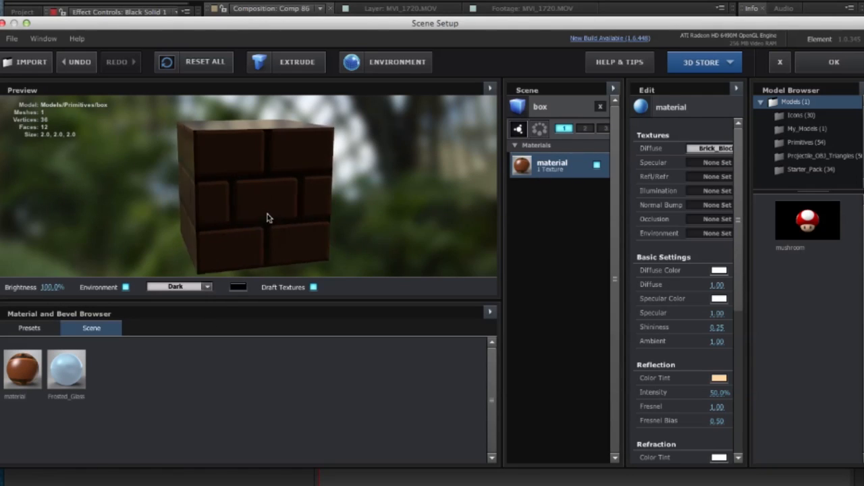
drag(268, 218, 218, 214)
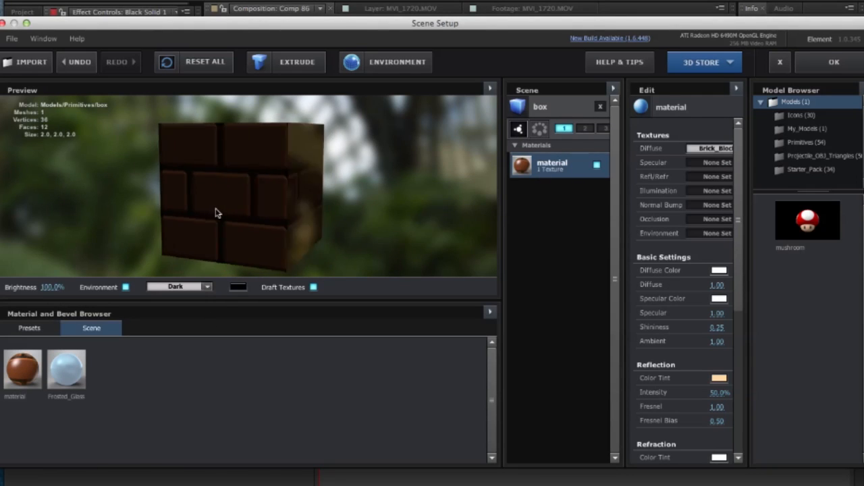
click(835, 62)
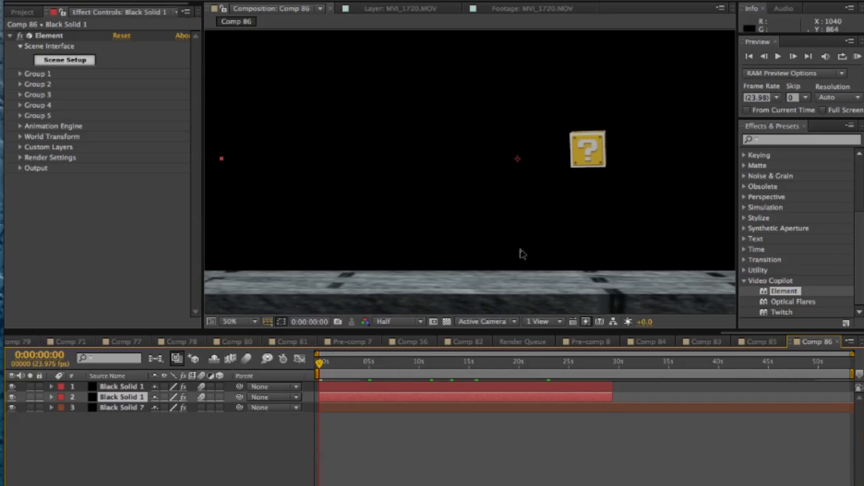
mouse_move(502, 174)
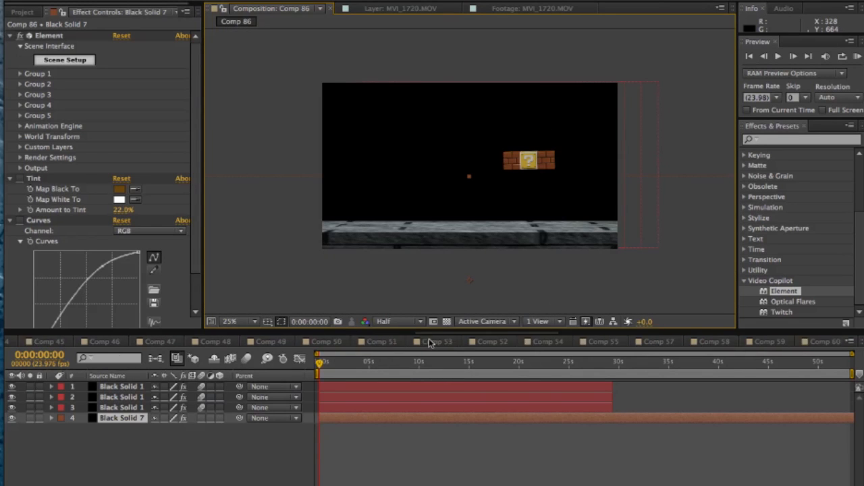
Step: Check the finished Comp 53 scene for reference and return to Comp 86
click(378, 340)
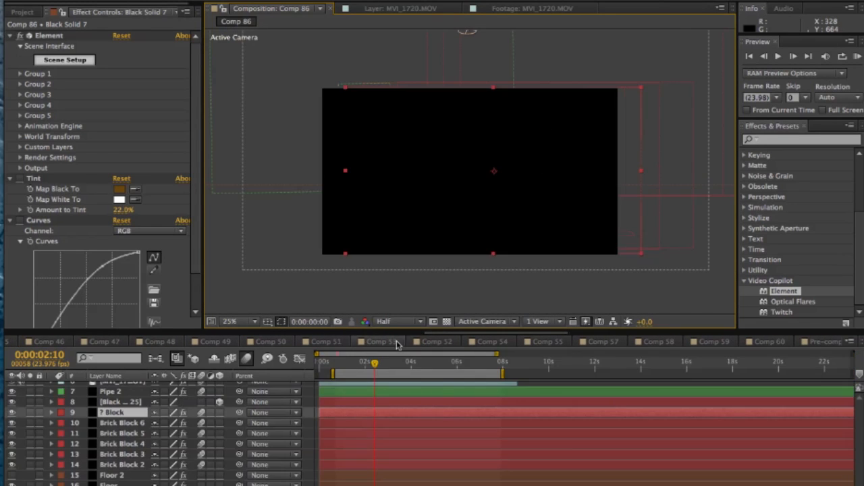
click(378, 340)
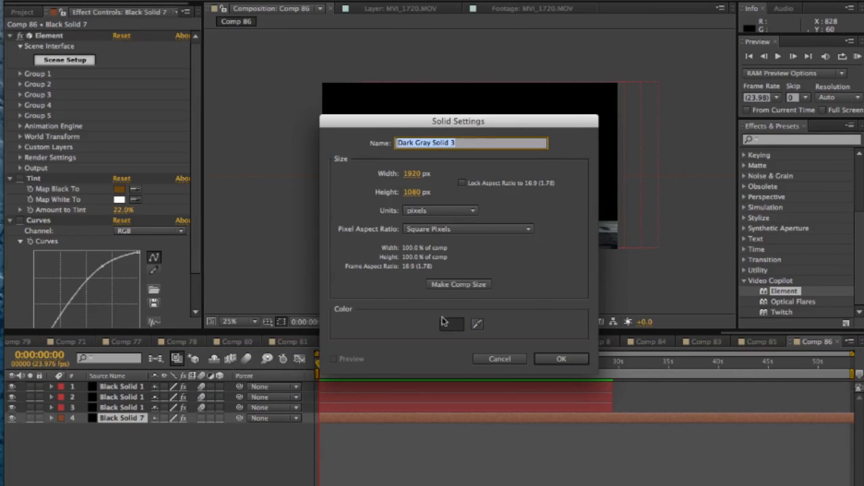
Step: Pick black in the colour swatch for the new 1920×1080 solid and confirm it
click(451, 324)
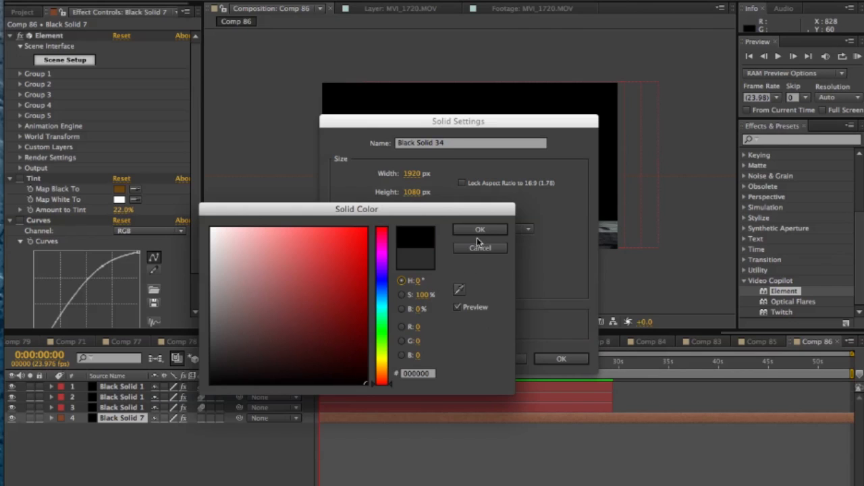
click(481, 230)
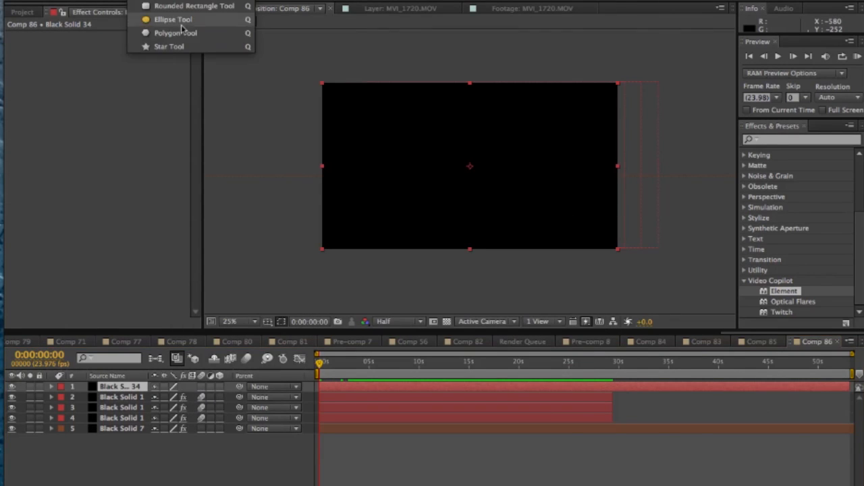
Step: Mask Black Solid 34 to an ellipse, make it 3D and rotate it flat onto the stone floor
click(172, 18)
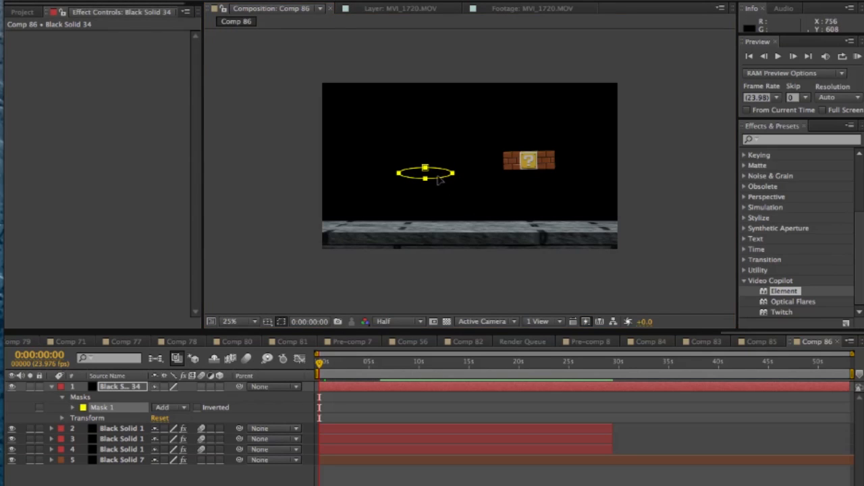
click(229, 321)
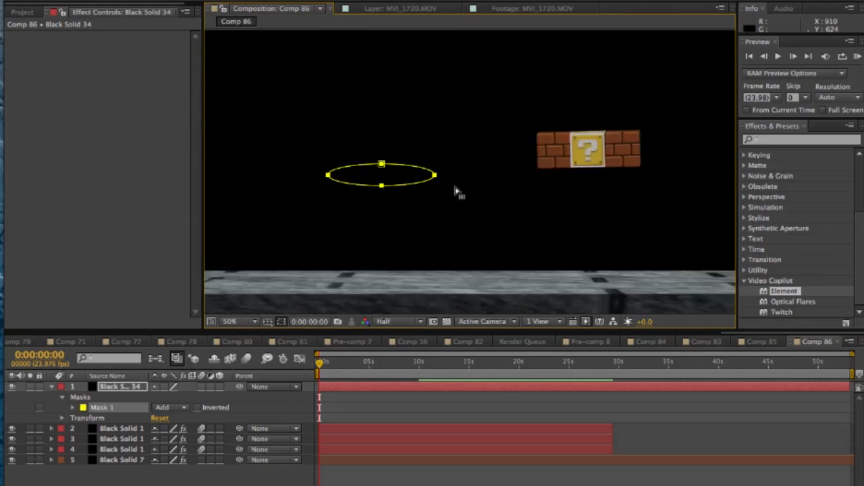
click(237, 322)
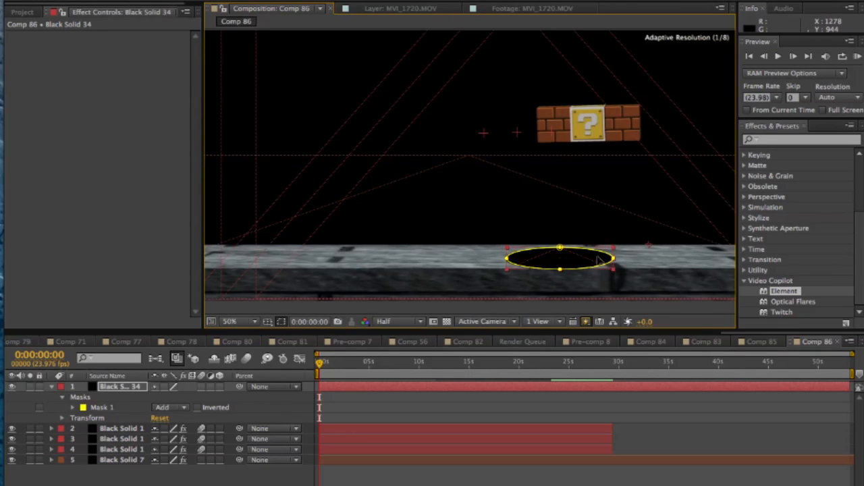
drag(561, 259, 591, 255)
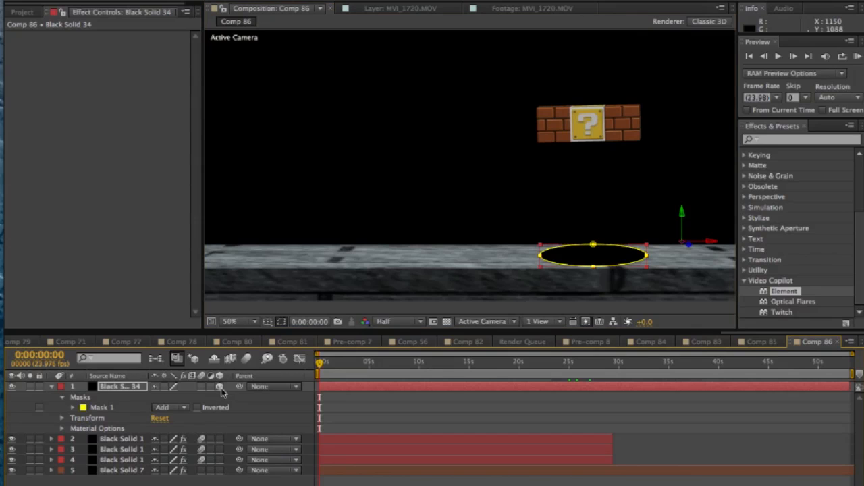
mouse_move(74, 425)
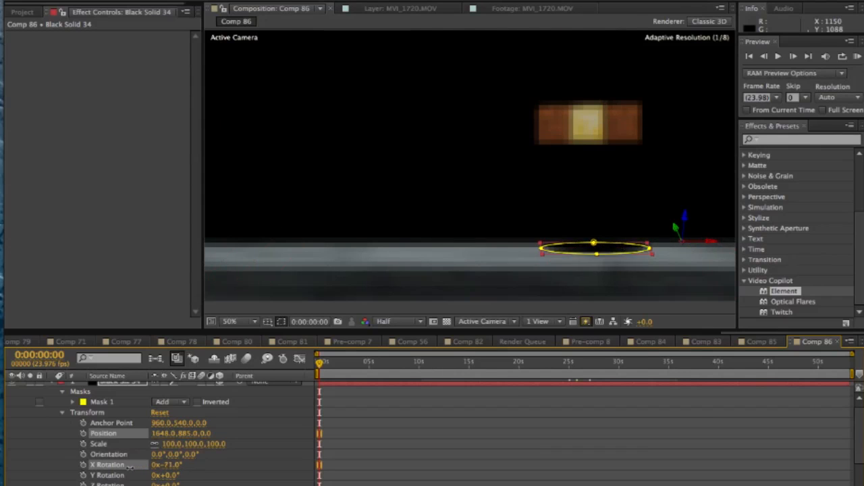
click(73, 402)
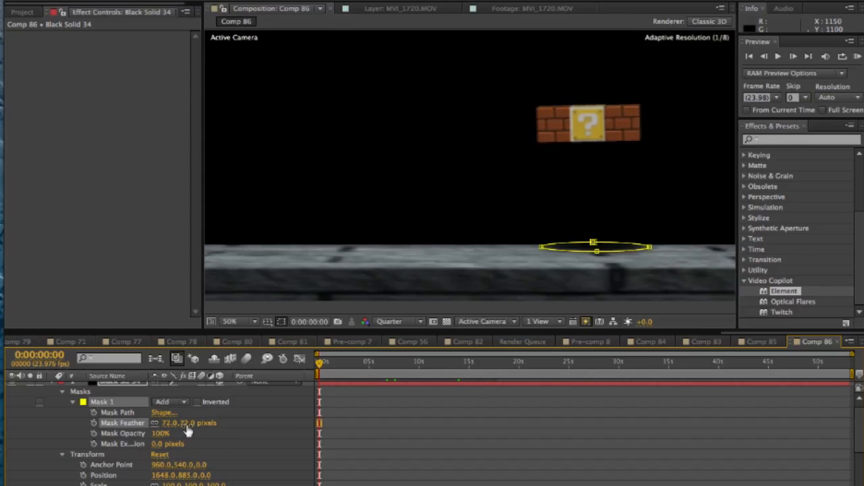
Step: Feather the oval shadow's Mask 1 edge to 72 px
drag(161, 432, 156, 432)
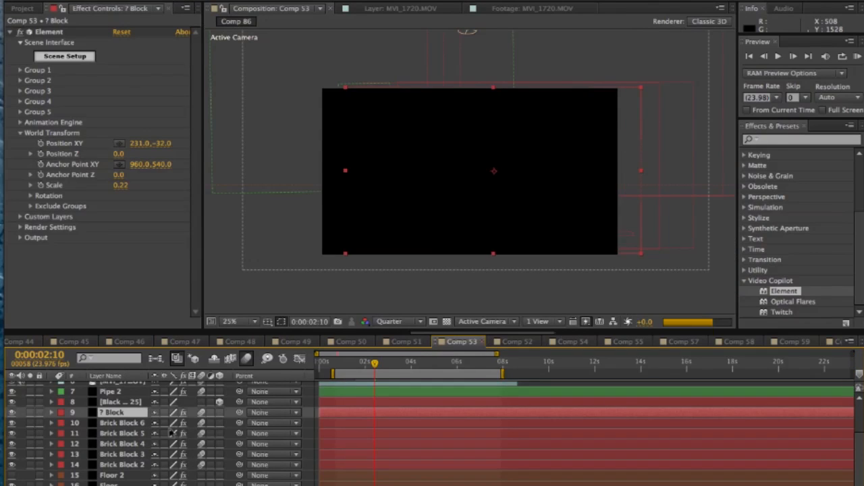
Step: Back in Comp 86, set the shadow's Mask Opacity to 68% and enter Scene Setup for Black Solid 6
click(110, 391)
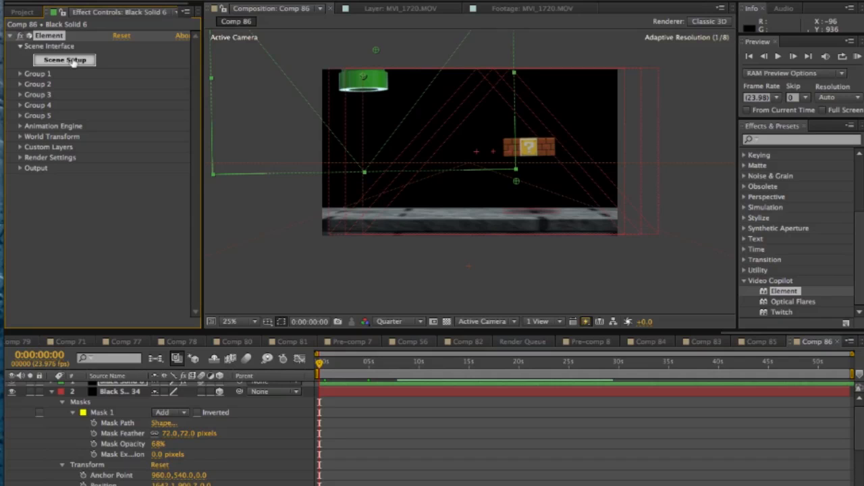
click(65, 59)
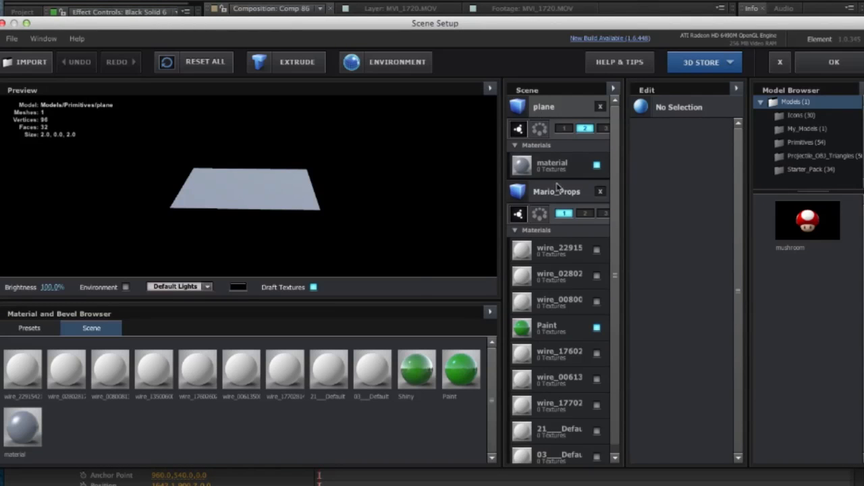
Step: Inspect Mario_Props' green Paint material and the preset library, then confirm with OK
click(557, 192)
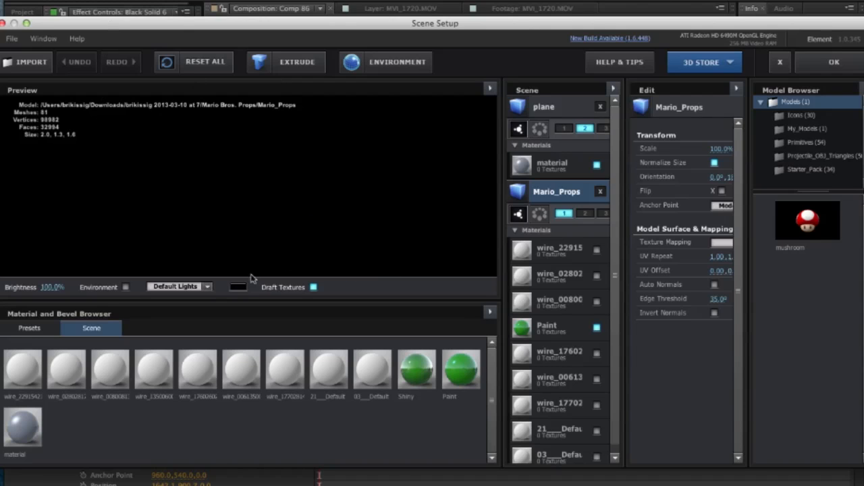
mouse_move(280, 206)
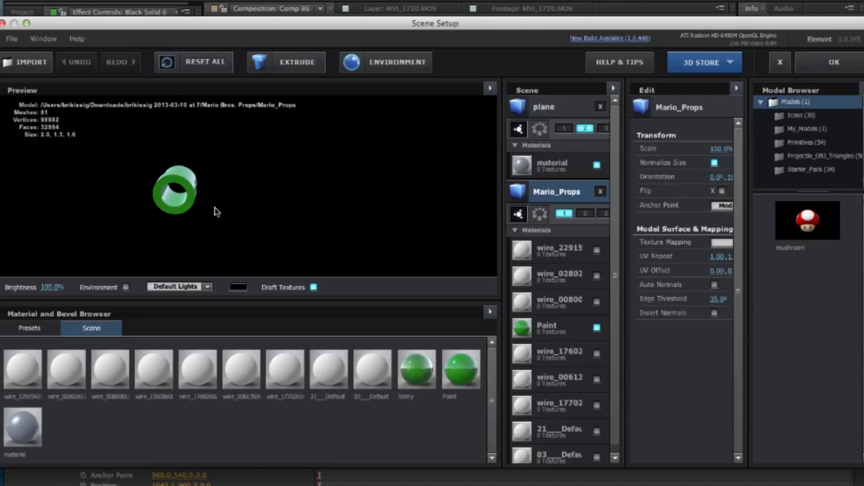
click(547, 328)
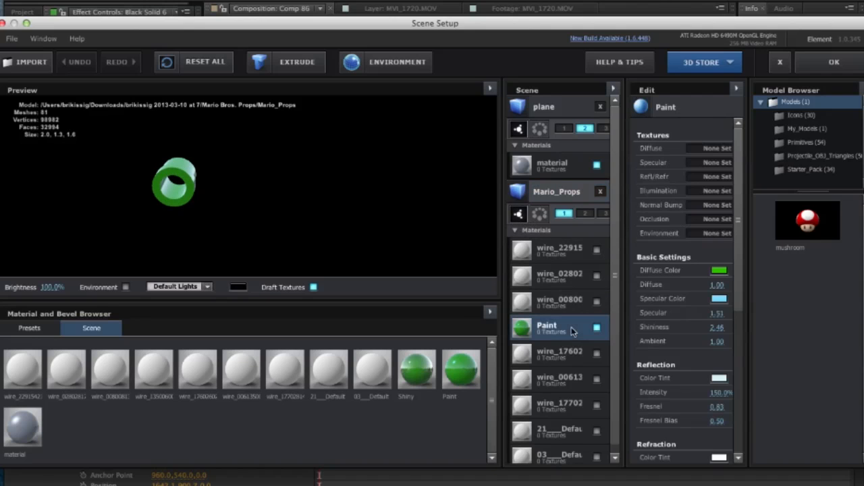
click(29, 328)
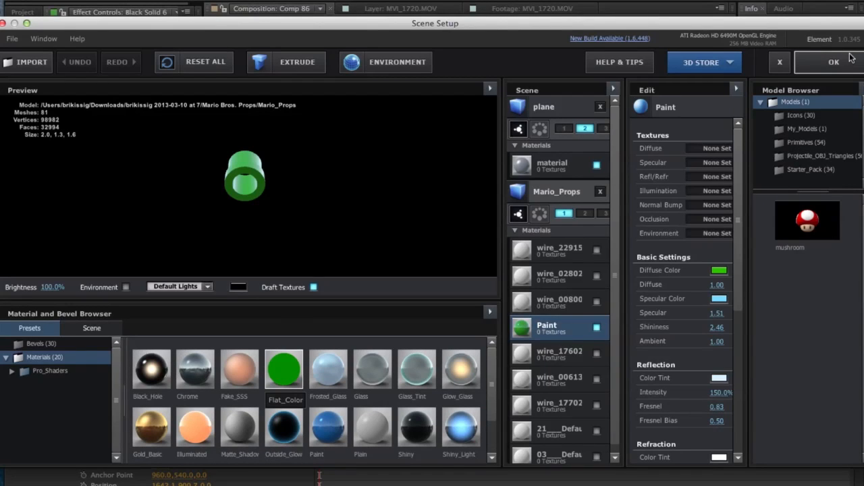
click(835, 62)
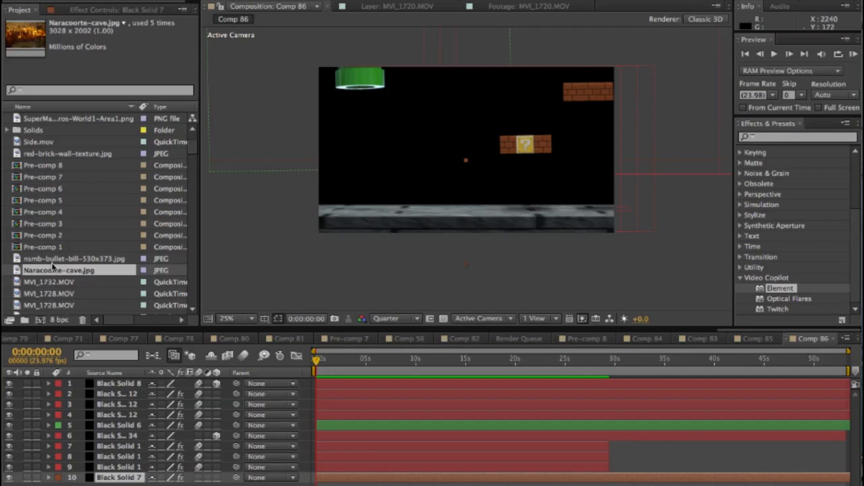
mouse_move(343, 170)
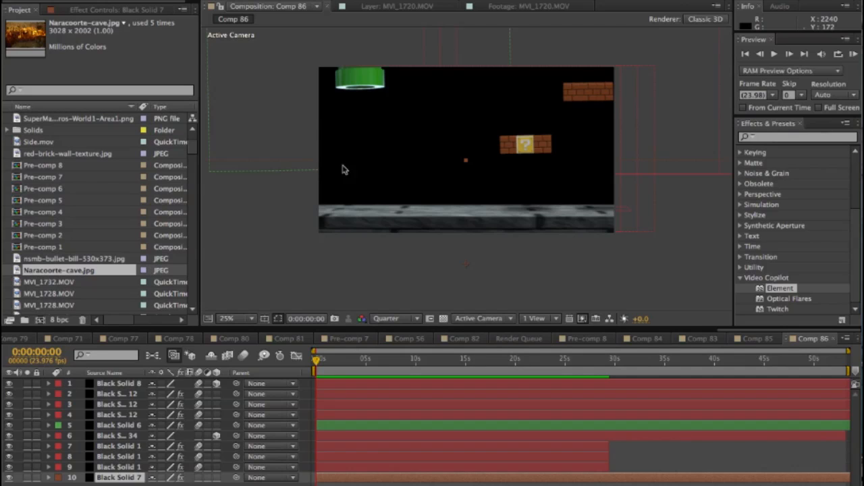
mouse_move(418, 198)
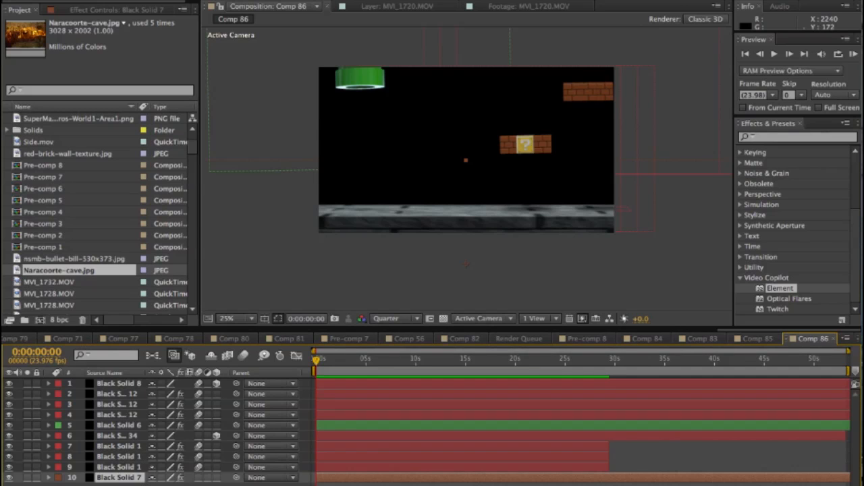
mouse_move(32, 278)
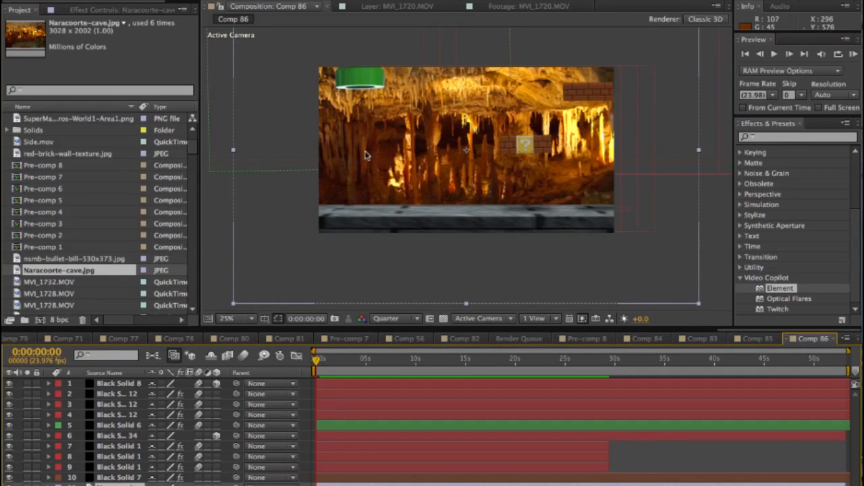
mouse_move(408, 157)
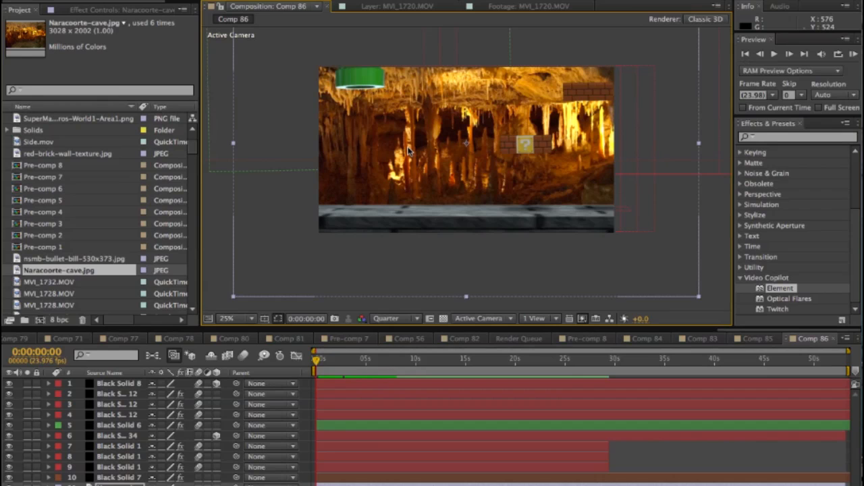
mouse_move(775, 130)
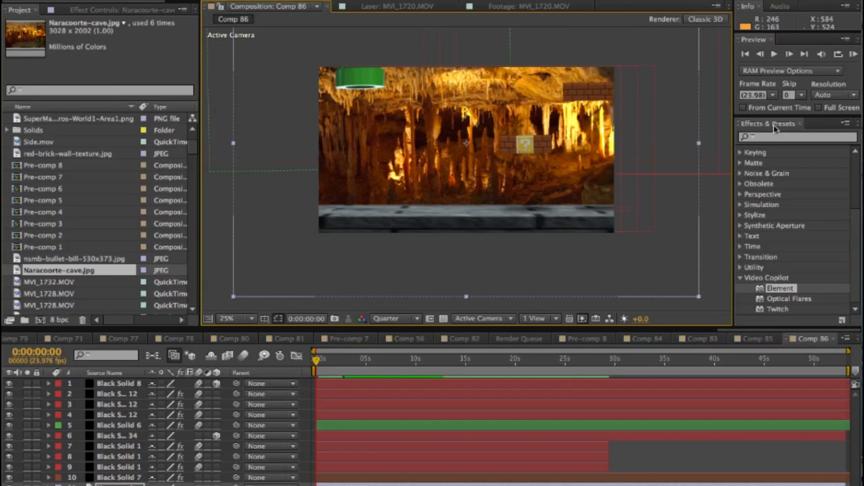
Step: Place Naracoorte-cave.jpg behind the 3D layers and search for a blur effect
click(797, 138)
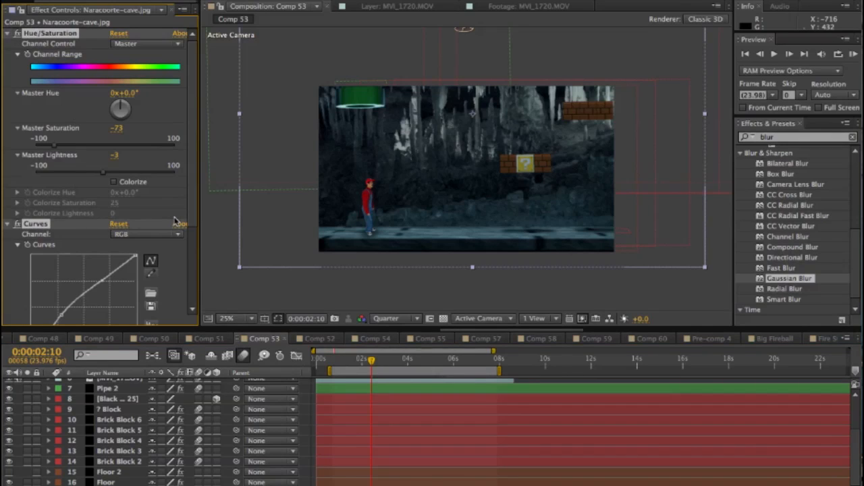
Step: Grade the cave layer: Gaussian Blur, Saturation -73, per-channel Curves (blue, red), Brightness -16 / Contrast -14
scroll(down, 3)
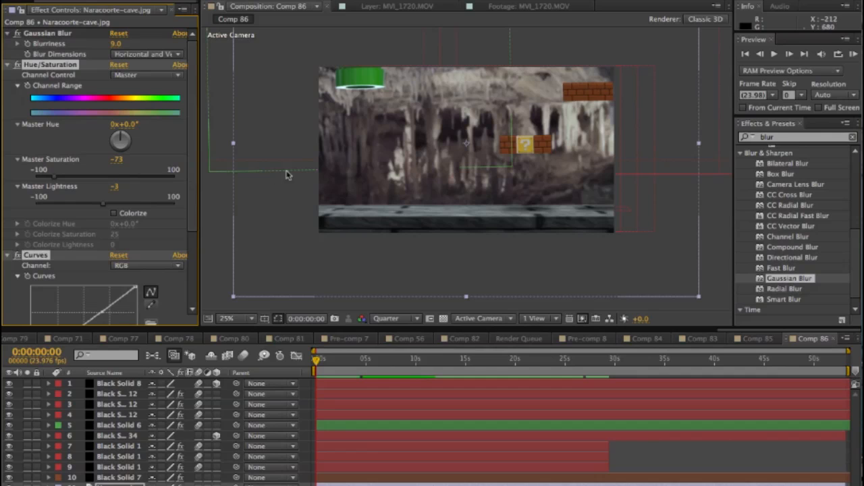
mouse_move(76, 160)
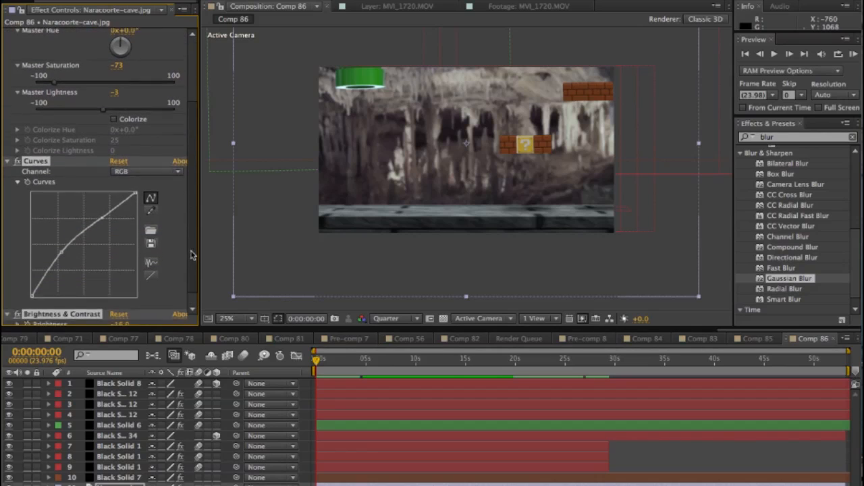
click(146, 172)
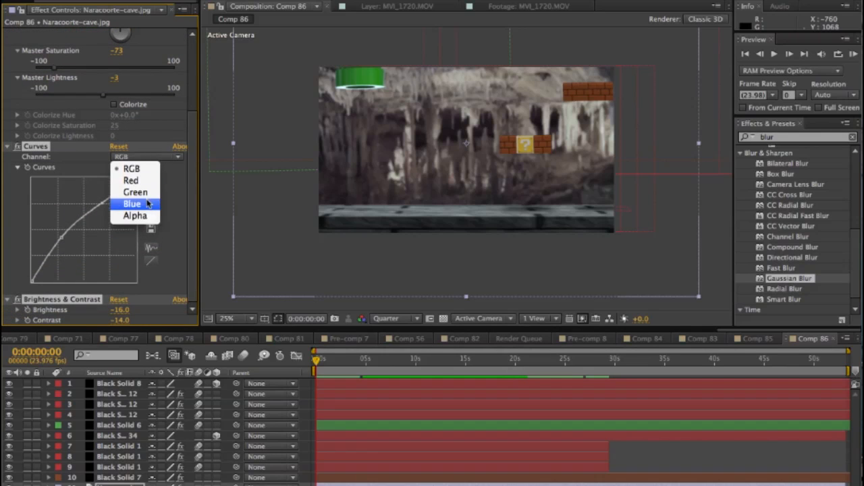
click(132, 204)
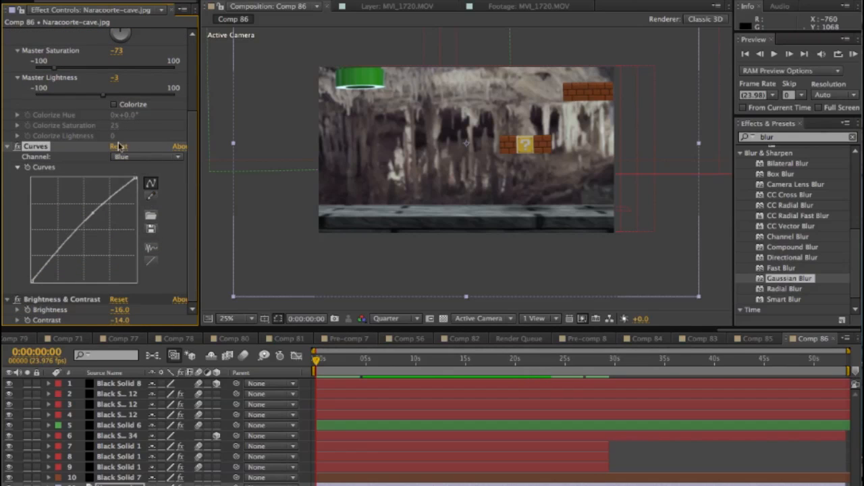
click(145, 156)
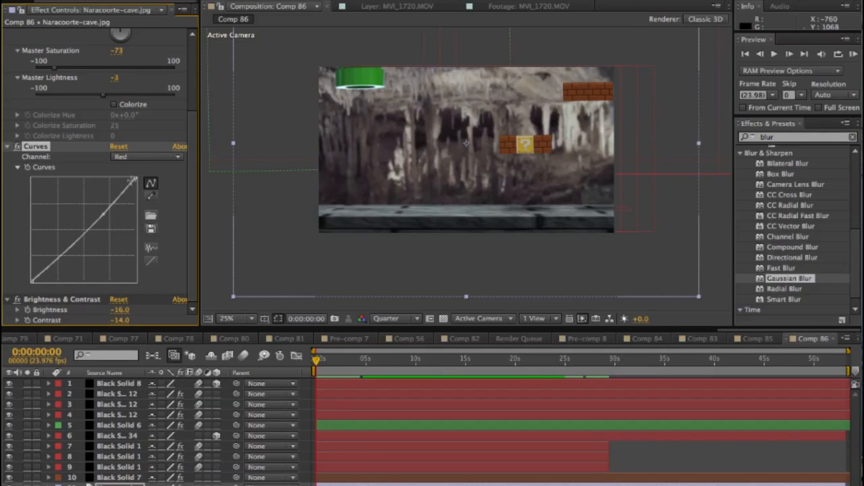
mouse_move(194, 202)
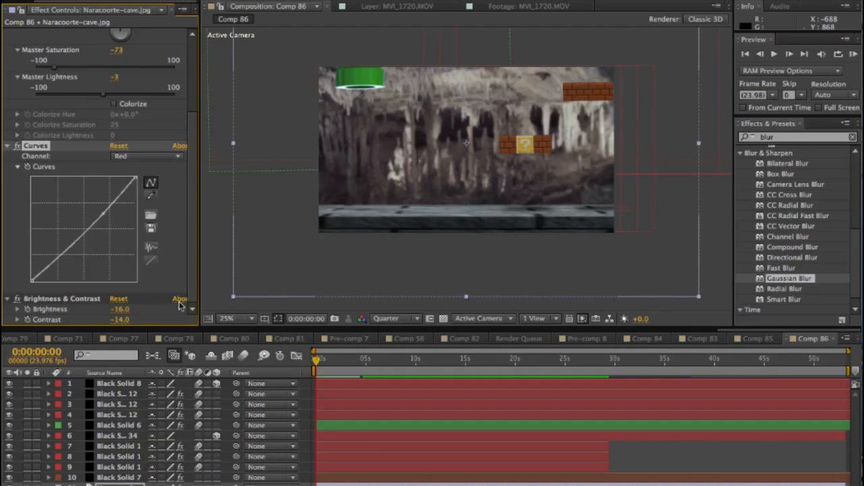
mouse_move(453, 195)
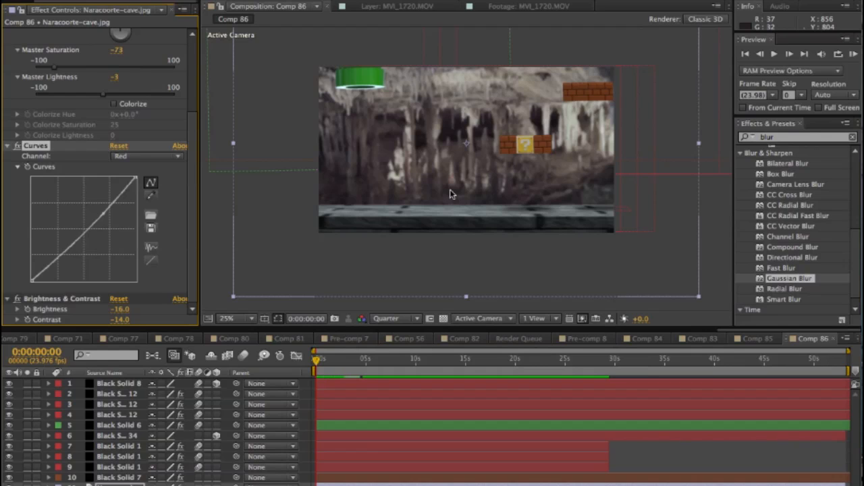
mouse_move(749, 330)
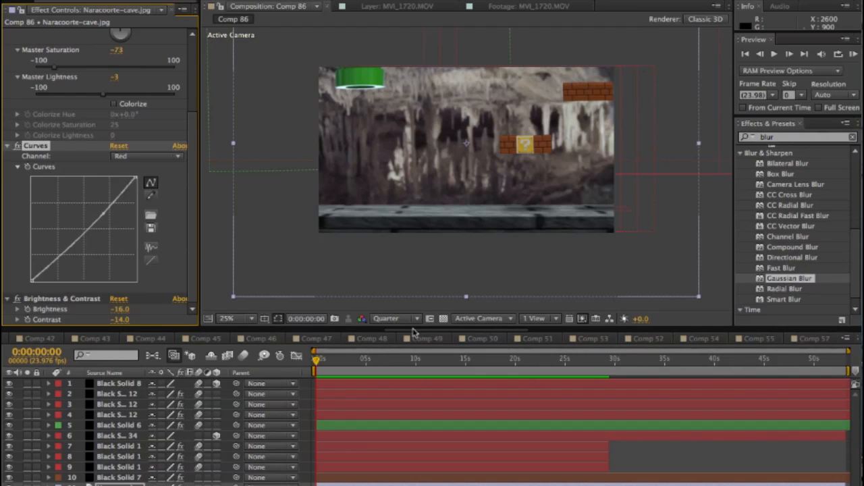
Step: Tint Black Solid 7 at 22% with Curves, compare Comp 53's grade, then enter the mushroom's Scene Setup
click(397, 337)
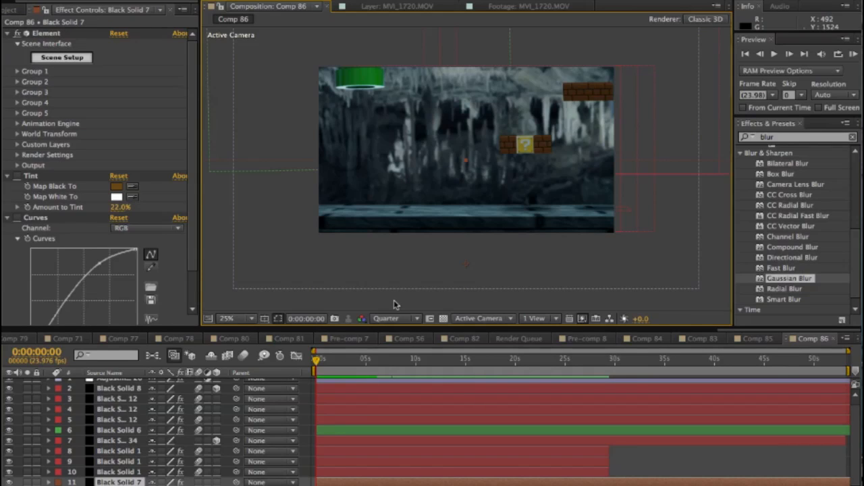
mouse_move(740, 335)
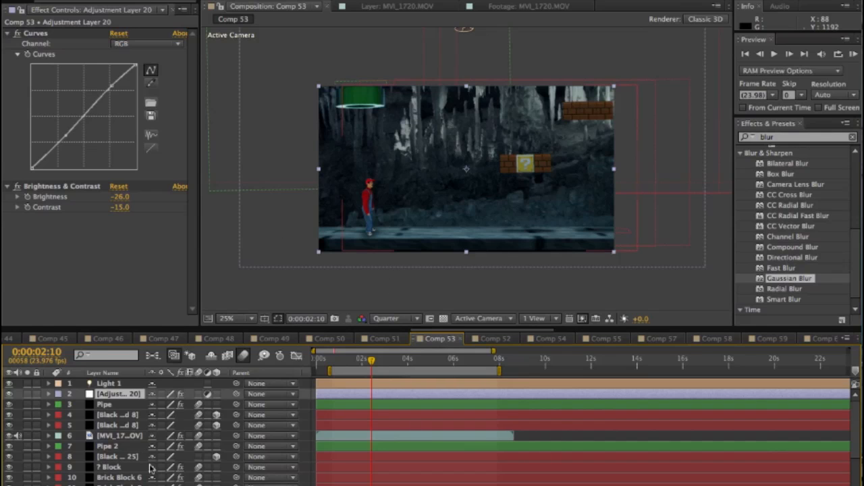
mouse_move(124, 403)
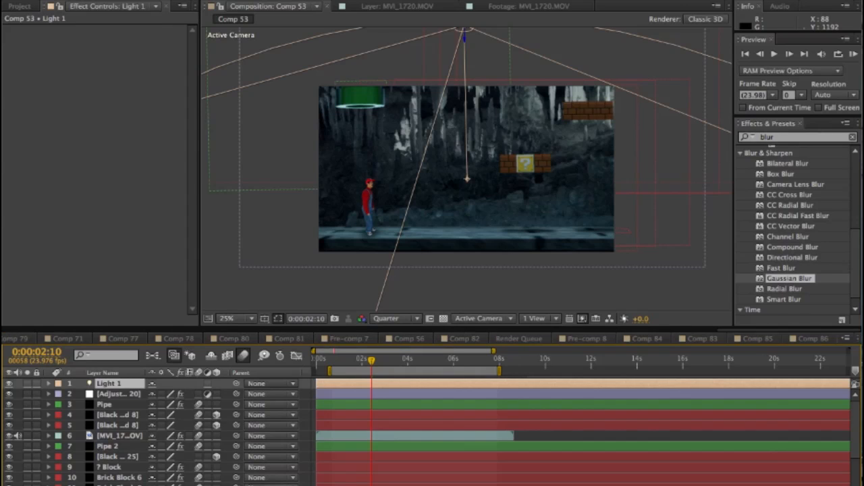
click(807, 337)
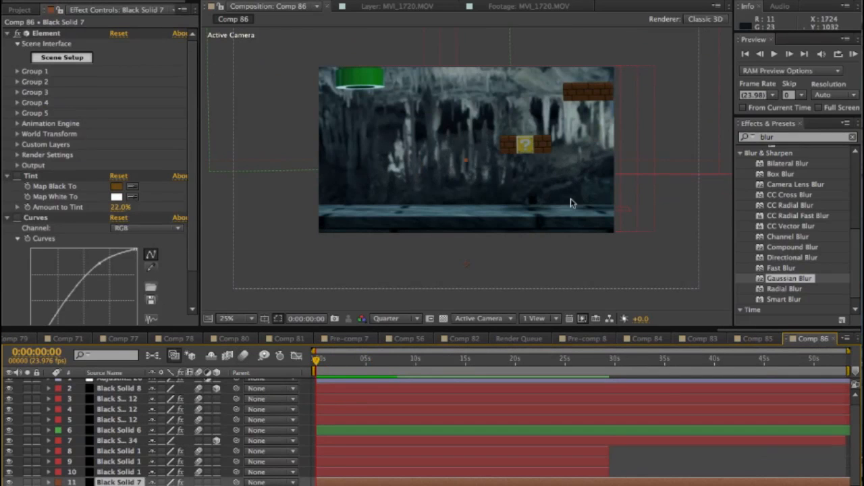
click(62, 56)
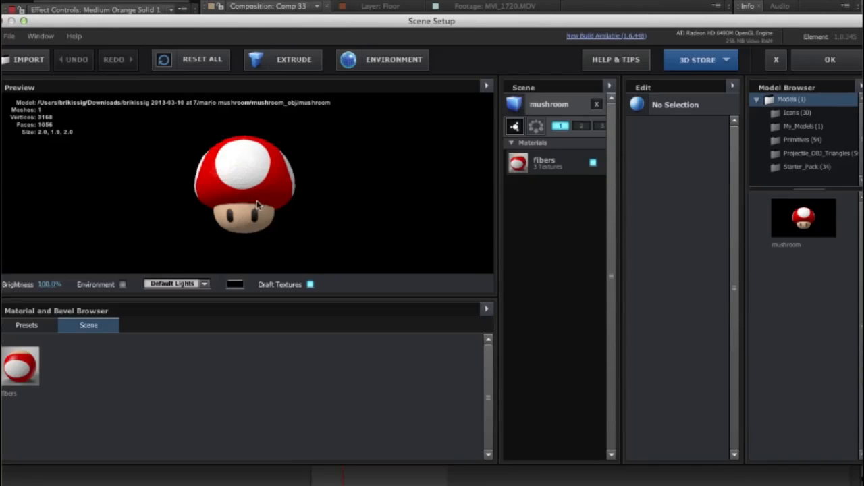